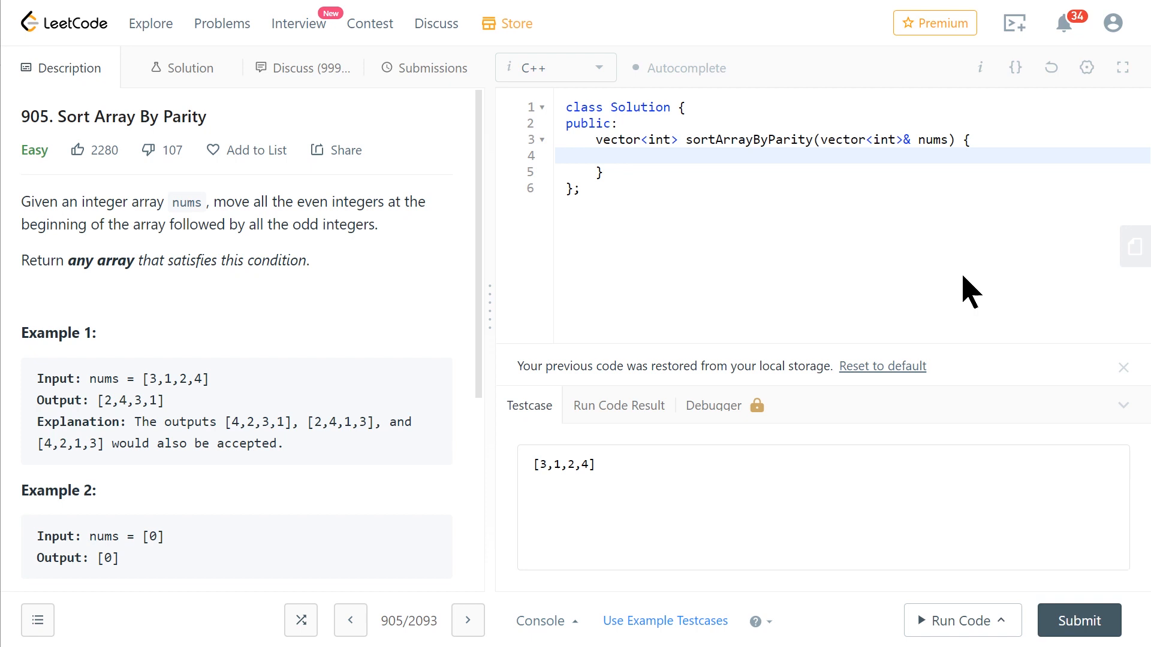
Write std::partition(nums.begin(), nums.end(), as the start of the solution body
{"action": "left_click", "coordinate": [625, 156]}
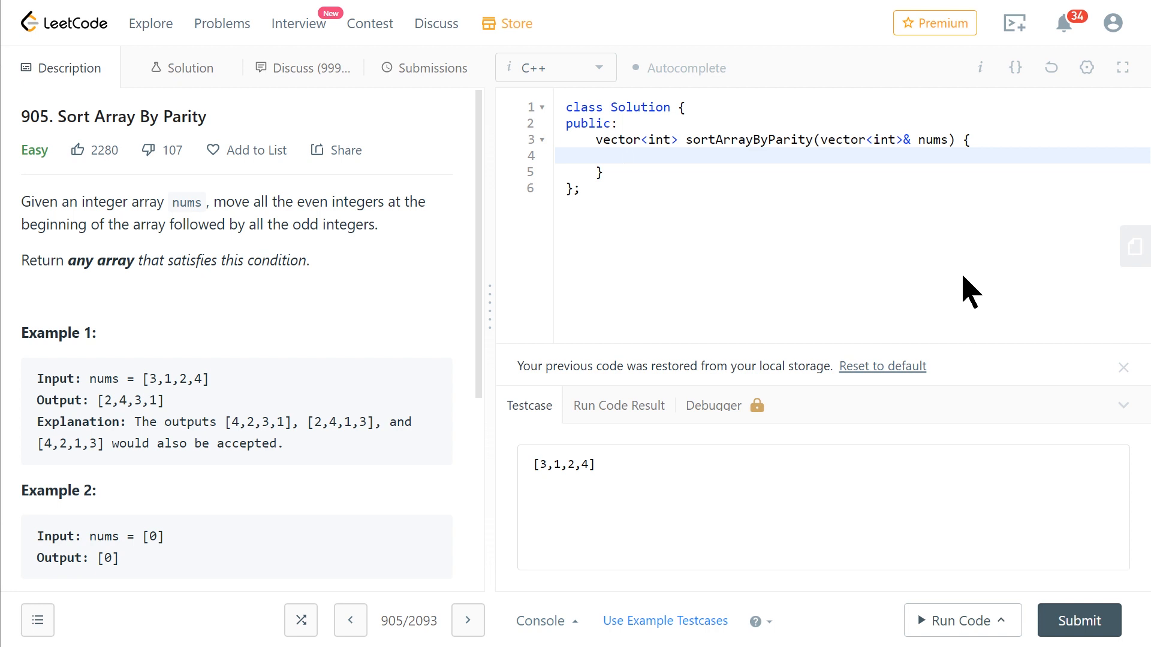
{"action": "left_click", "coordinate": [626, 156]}
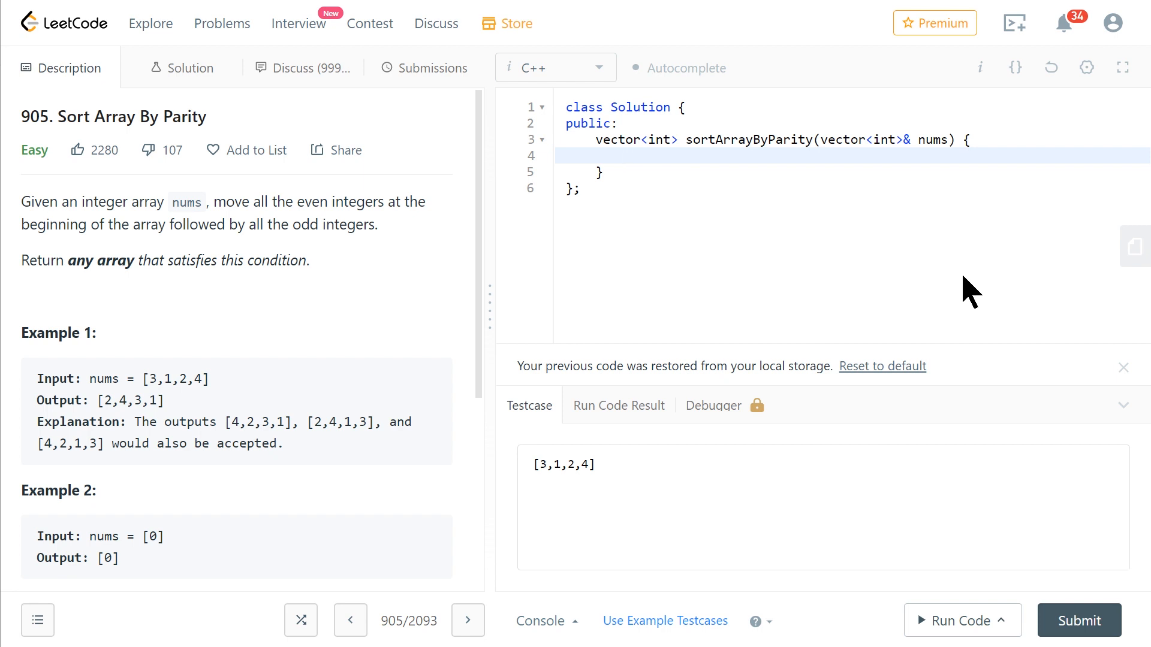
{"action": "type", "text": "std"}
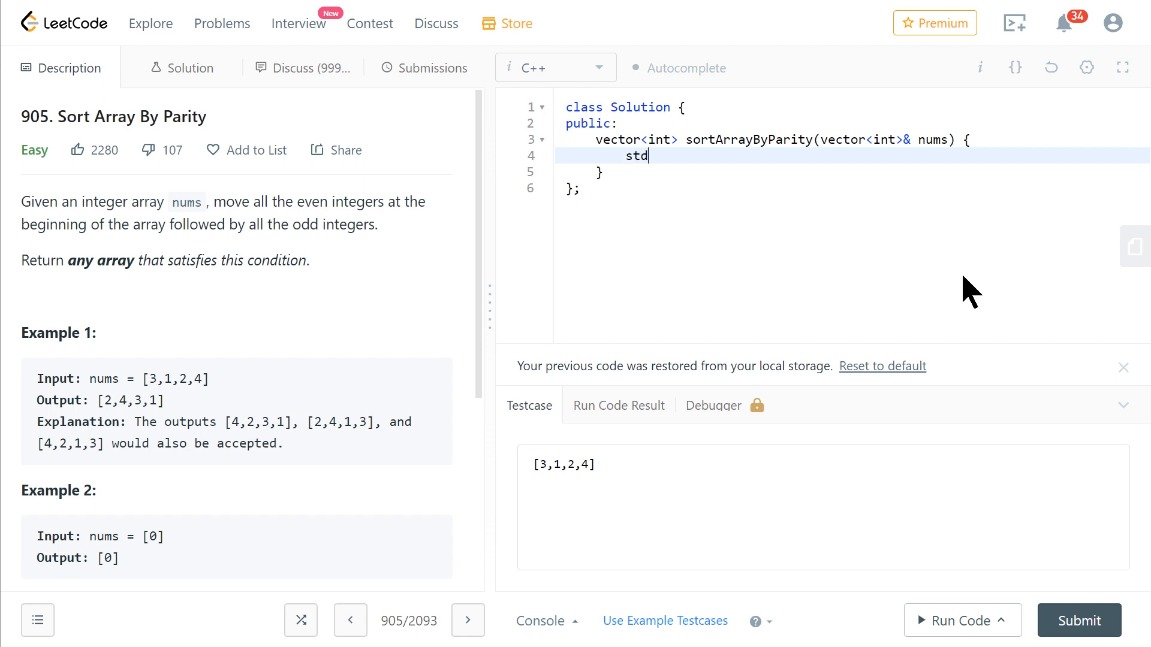
{"action": "type", "text": "::"}
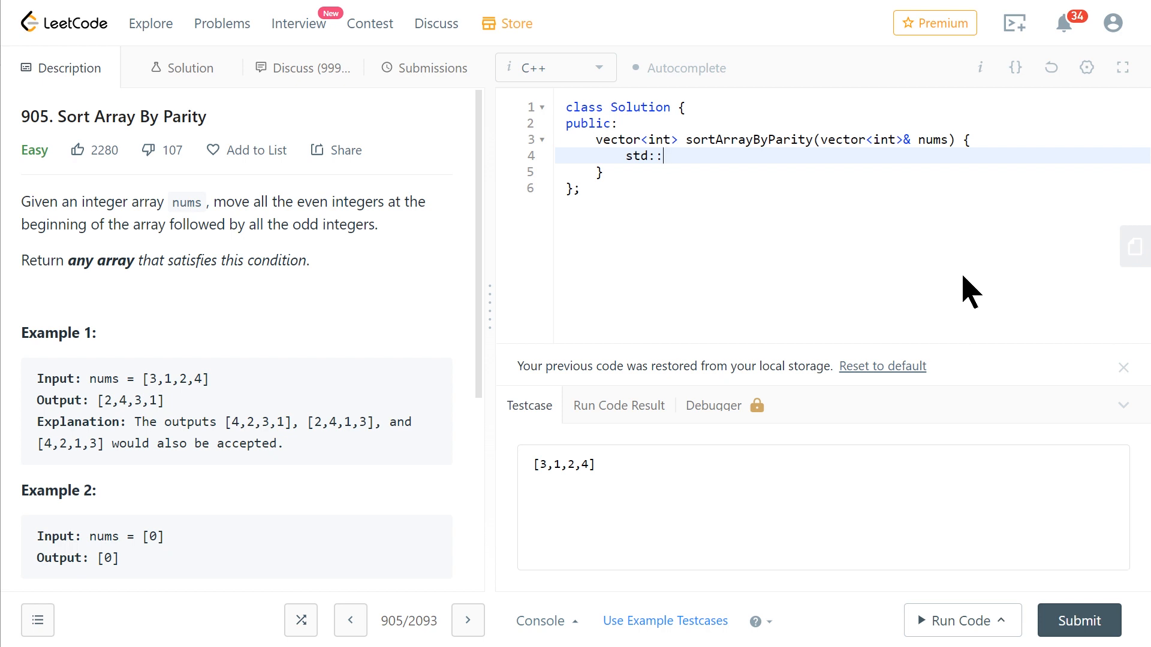
{"action": "type", "text": "partit"}
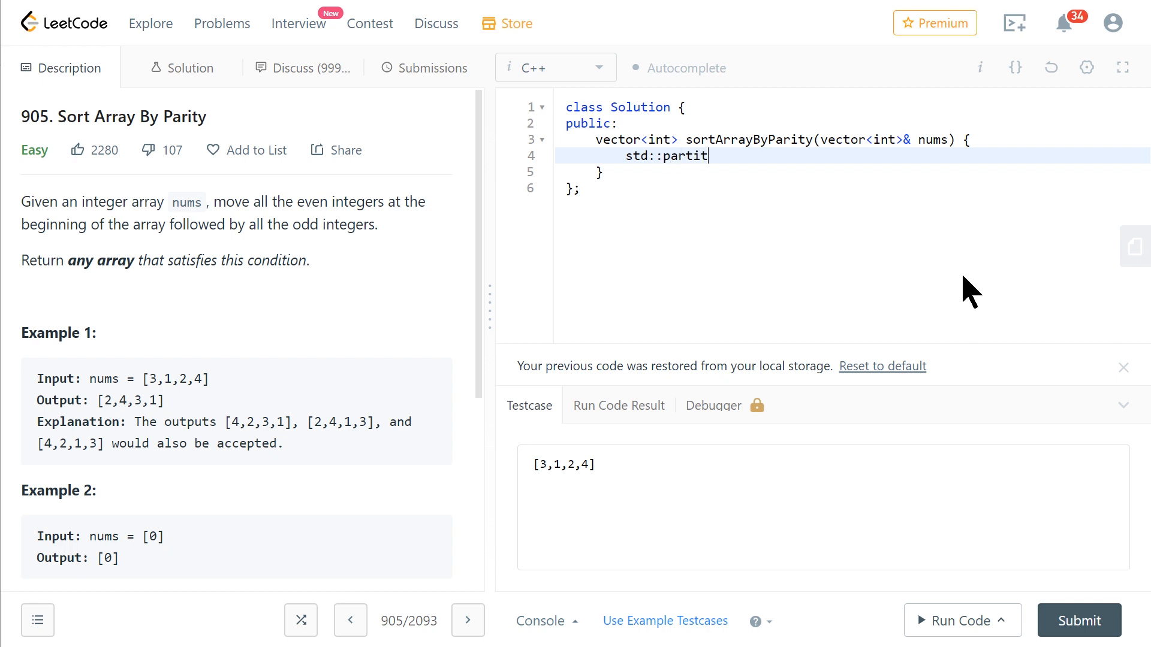
{"action": "type", "text": "ion(nu"}
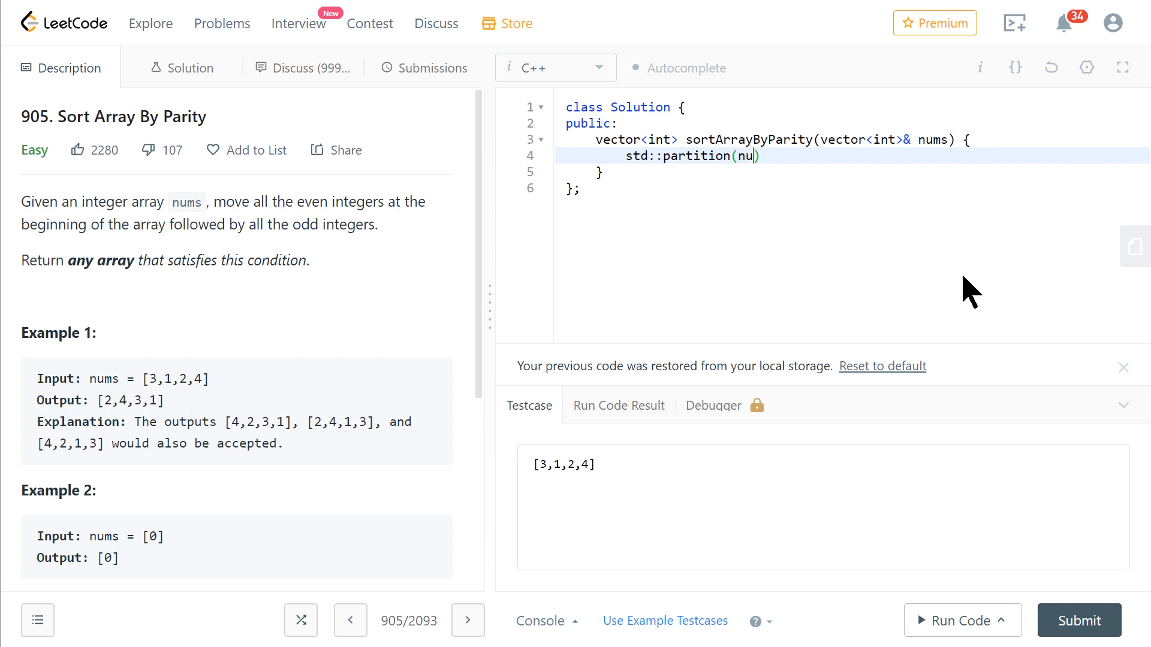
{"action": "type", "text": "ms.be"}
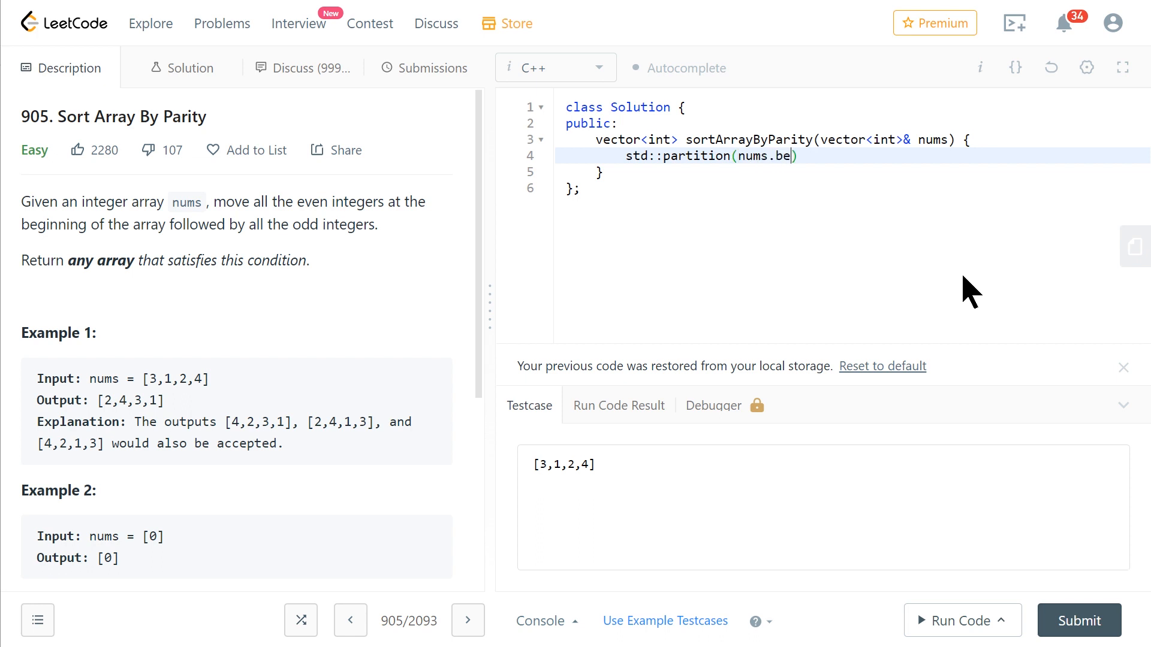
{"action": "type", "text": "gin(),"}
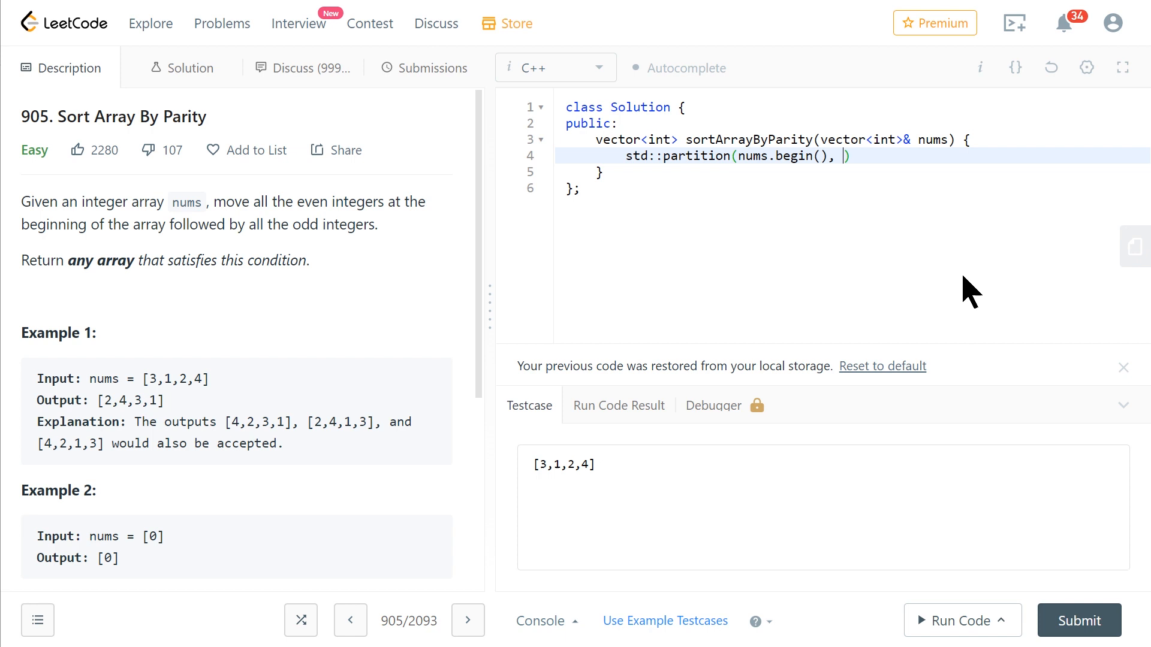
{"action": "type", "text": "nums."}
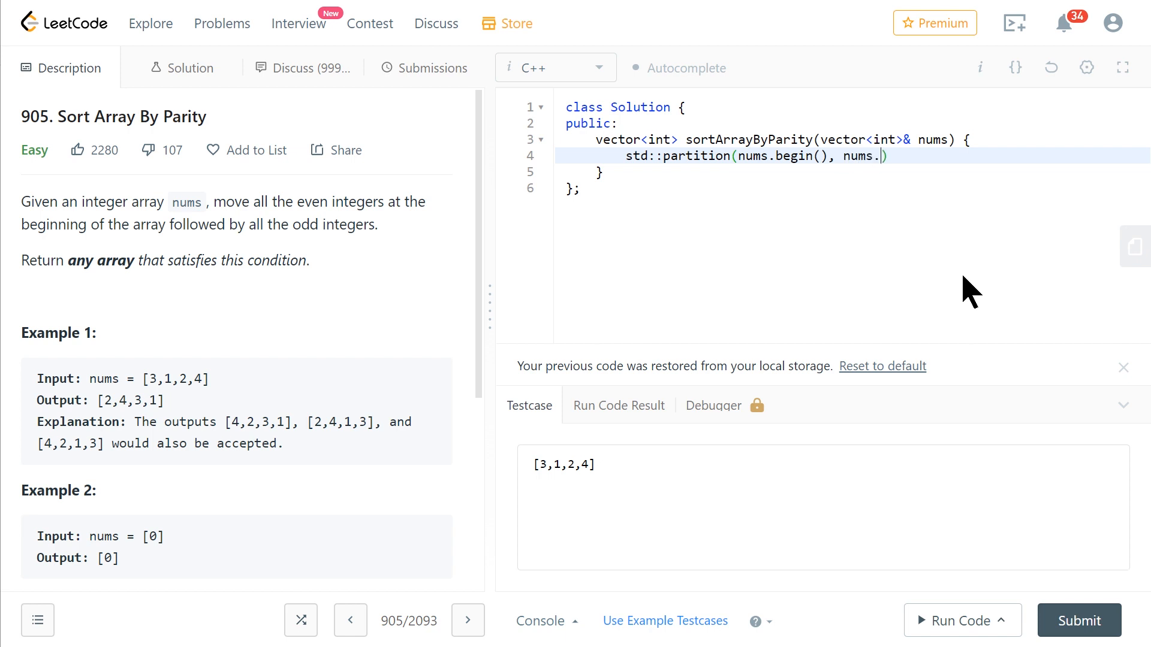
{"action": "type", "text": "end(),"}
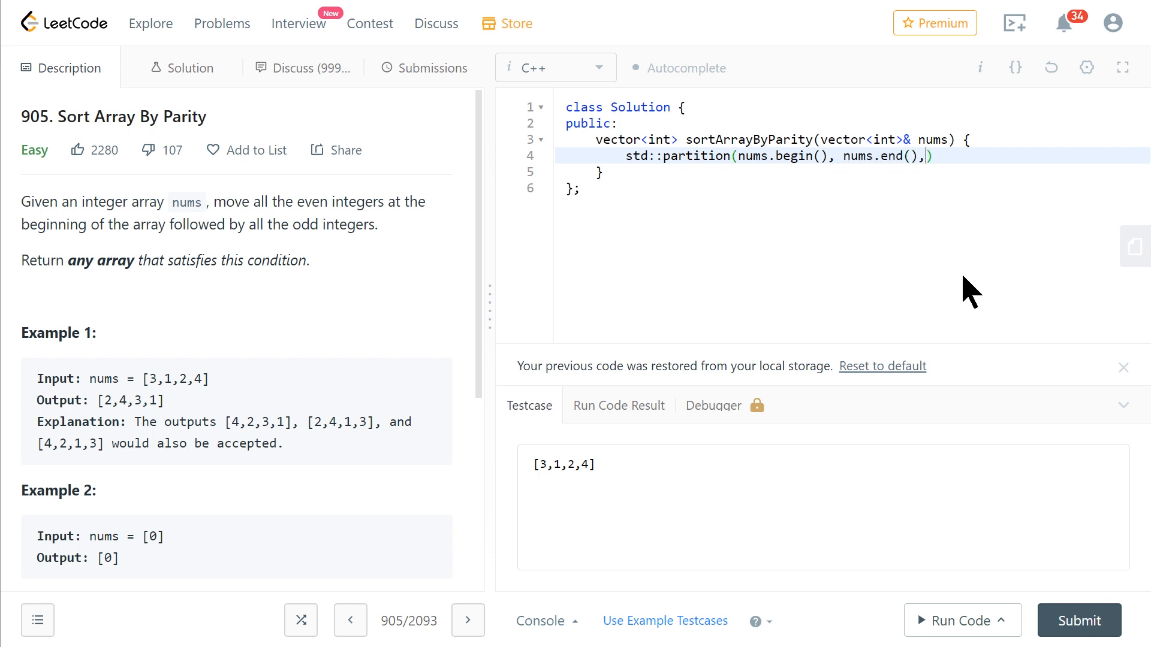
Add the lambda [](auto e){ return e % 2 == 0; } on its own line and return nums
{"action": "key", "text": "Enter"}
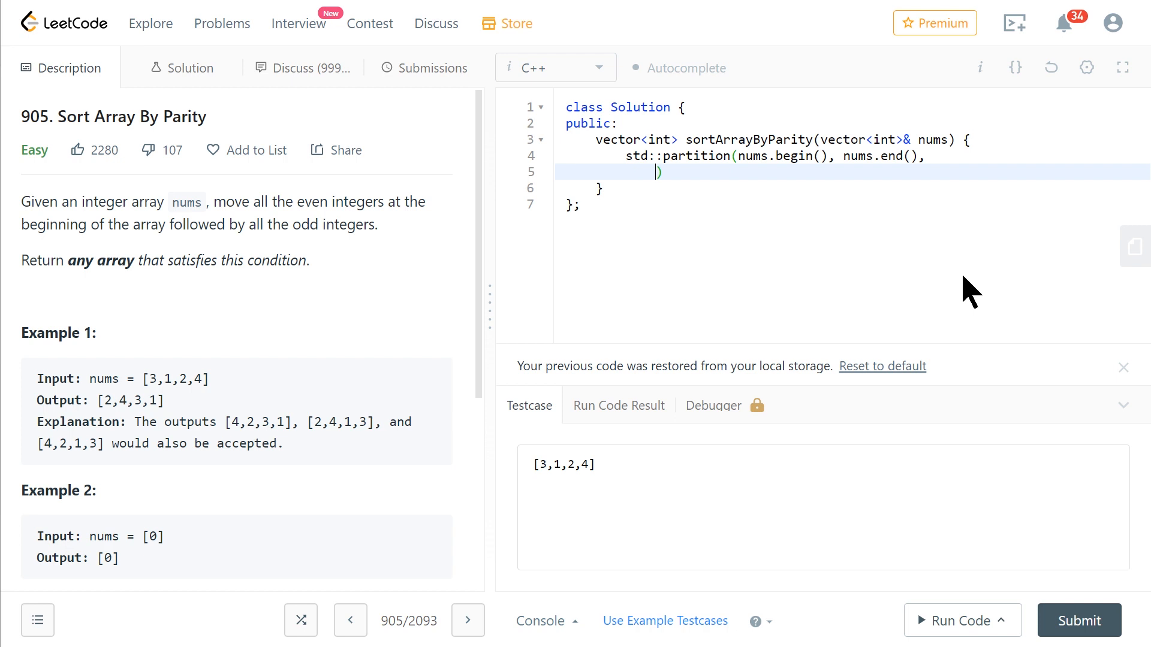
{"action": "type", "text": "[](auto e"}
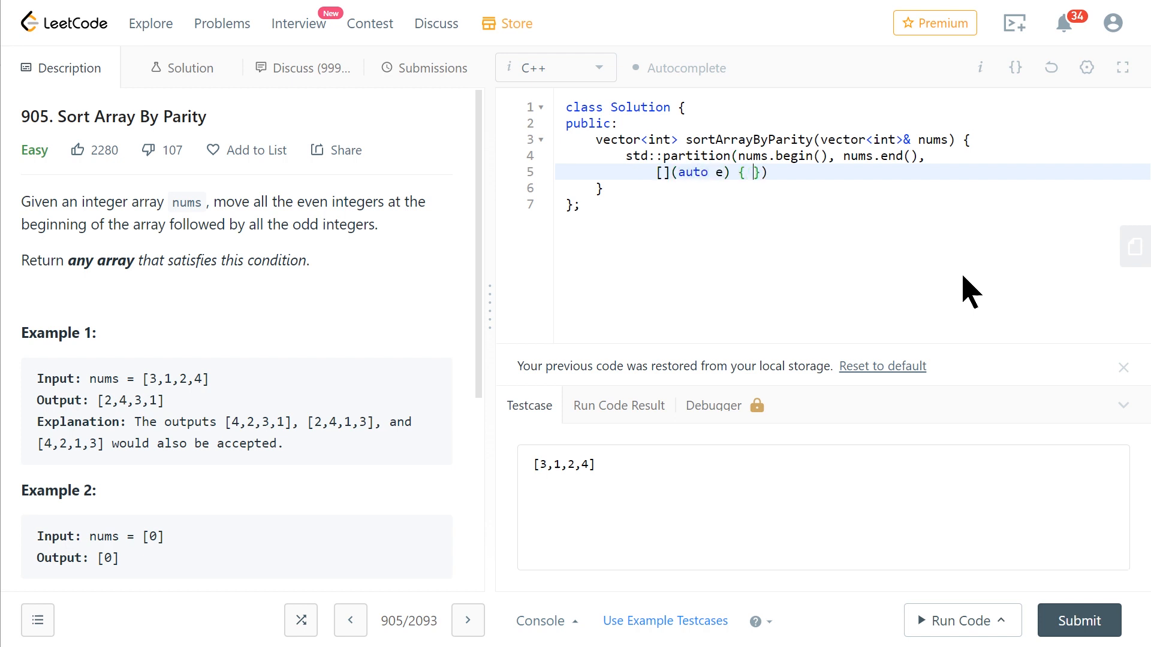
{"action": "type", "text": "return e"}
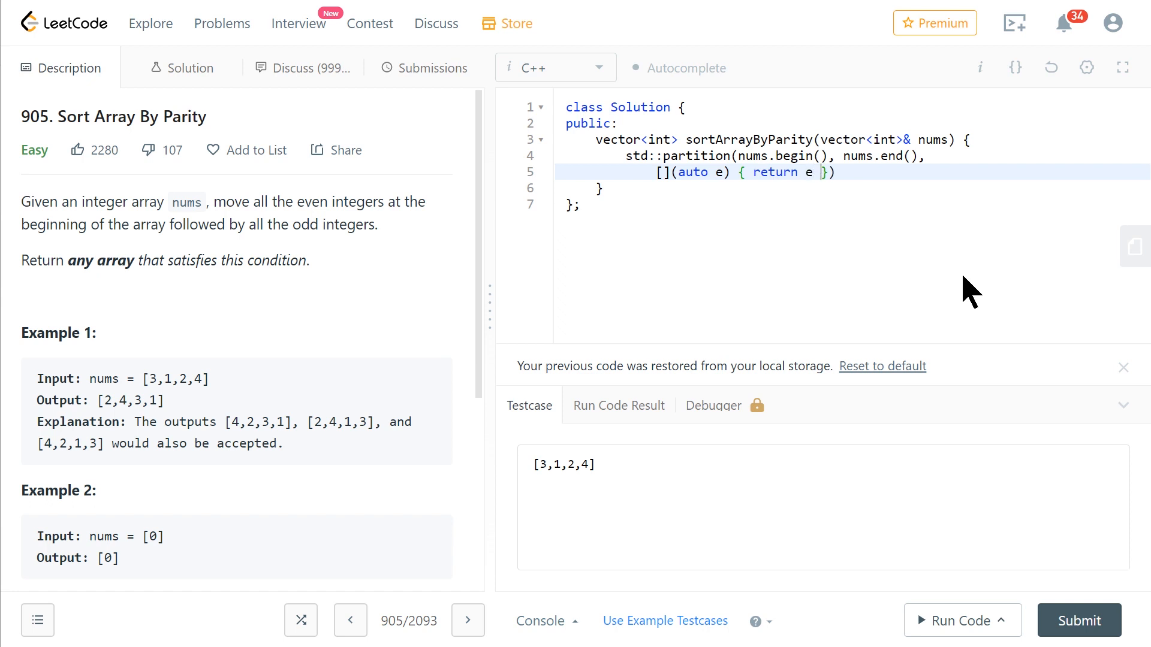
{"action": "type", "text": "% 2 == 0"}
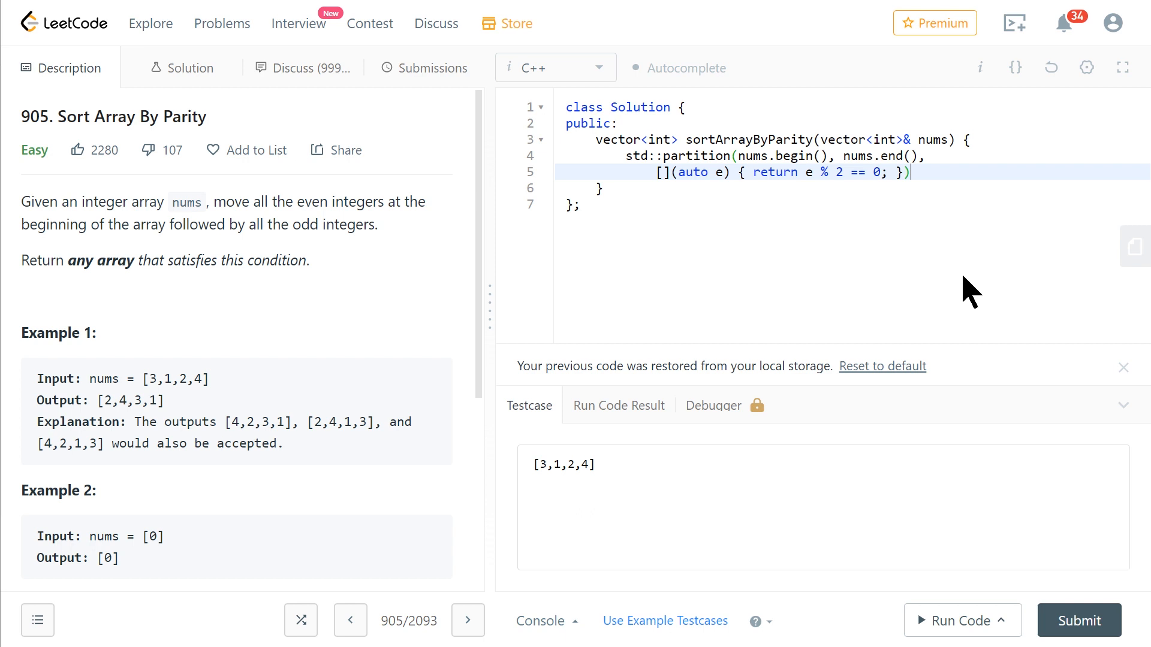
{"action": "type", "text": ";"}
{"action": "type", "text": "return n"}
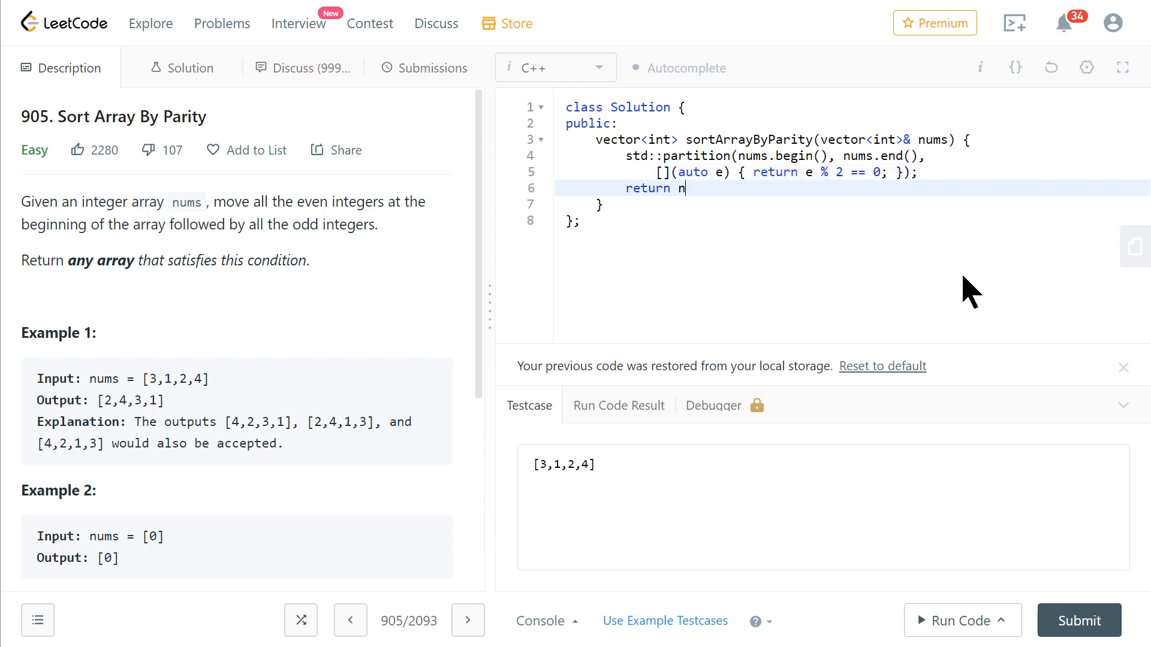
{"action": "type", "text": "ums;"}
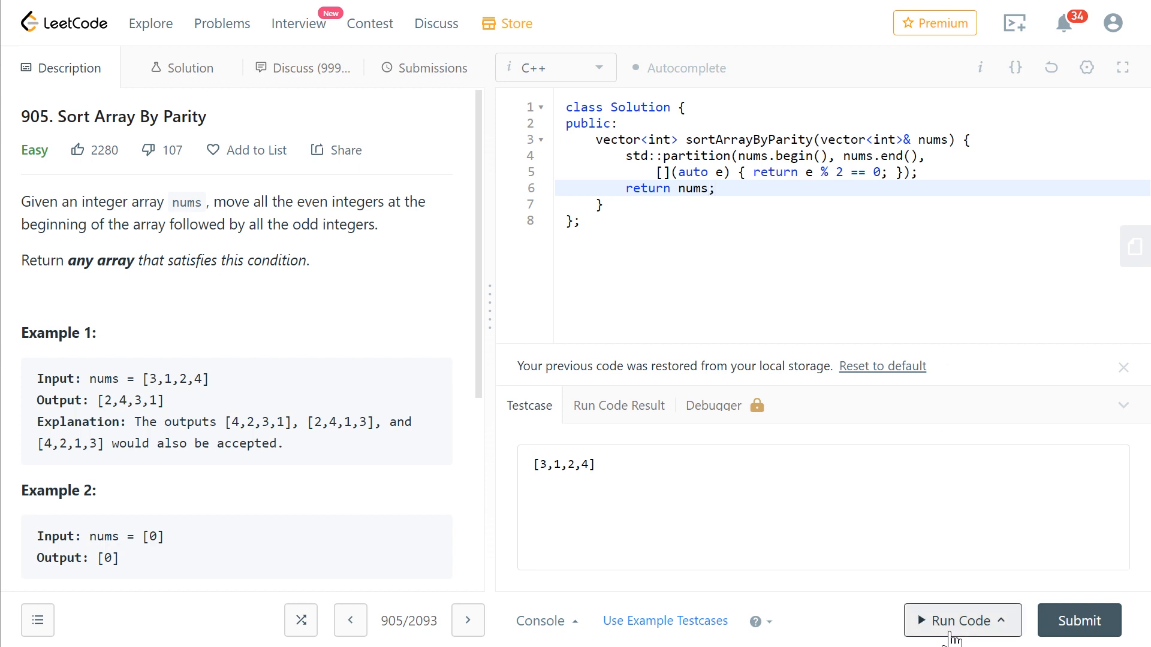
Run the code on testcase [3,1,2,4], getting Accepted with output [4,2,1,3]
{"action": "left_click", "coordinate": [953, 620]}
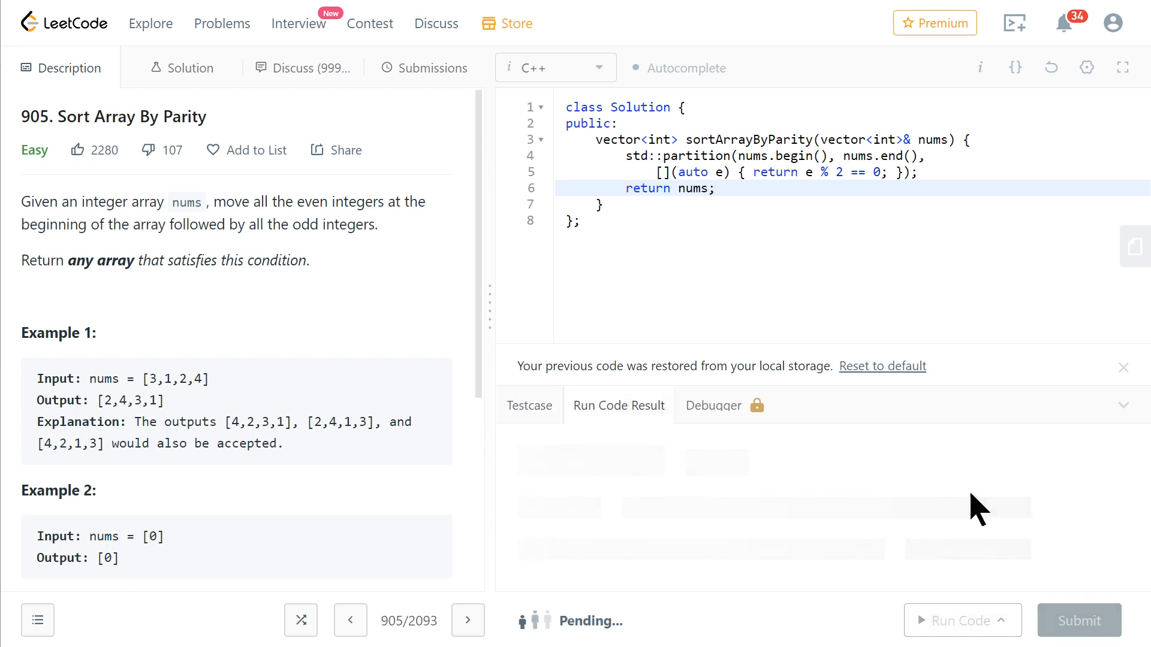
{"action": "left_click", "coordinate": [951, 620]}
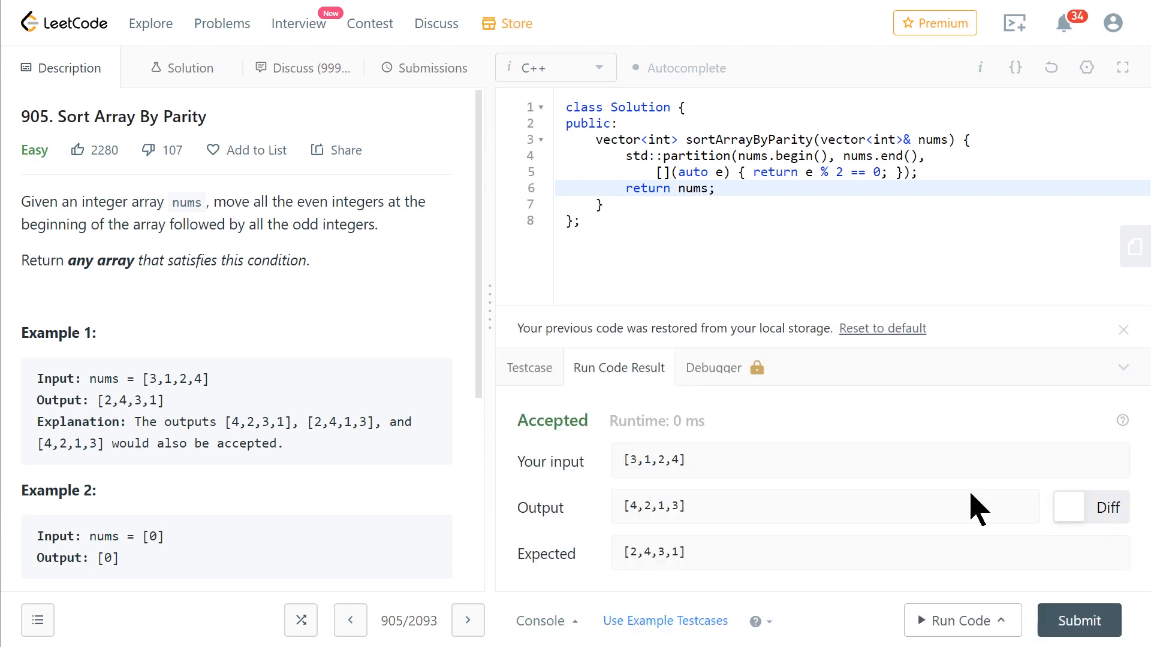
{"action": "double_click", "coordinate": [654, 552]}
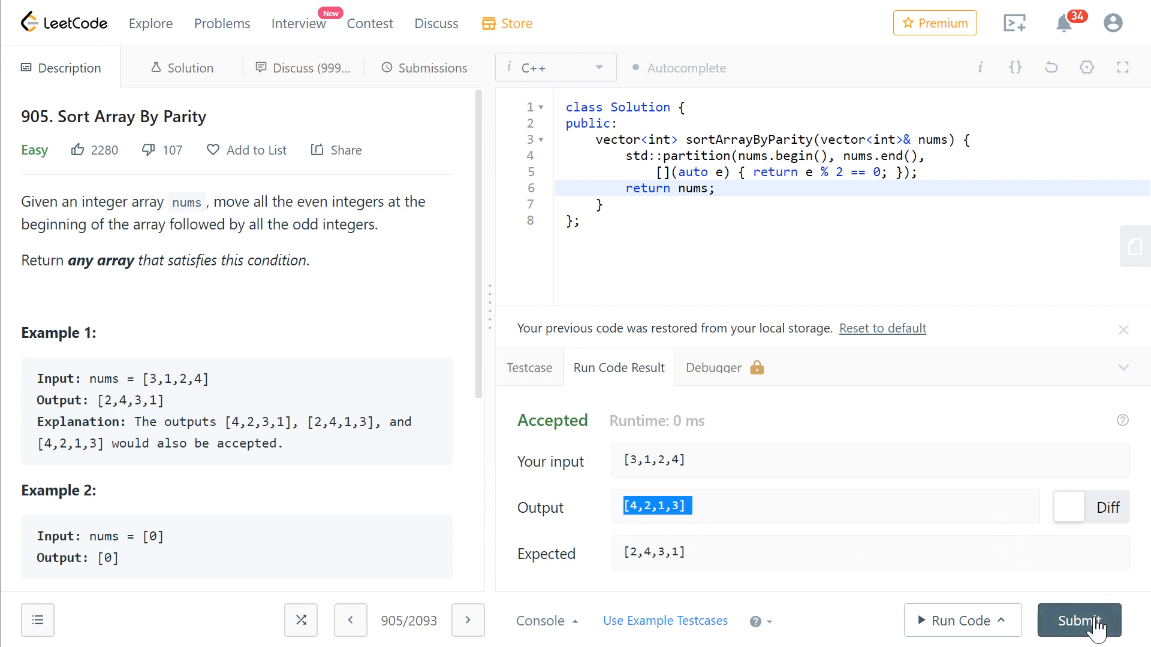
Submit the solution, succeeding at 8 ms, and highlight the word partition
{"action": "left_click", "coordinate": [1079, 620]}
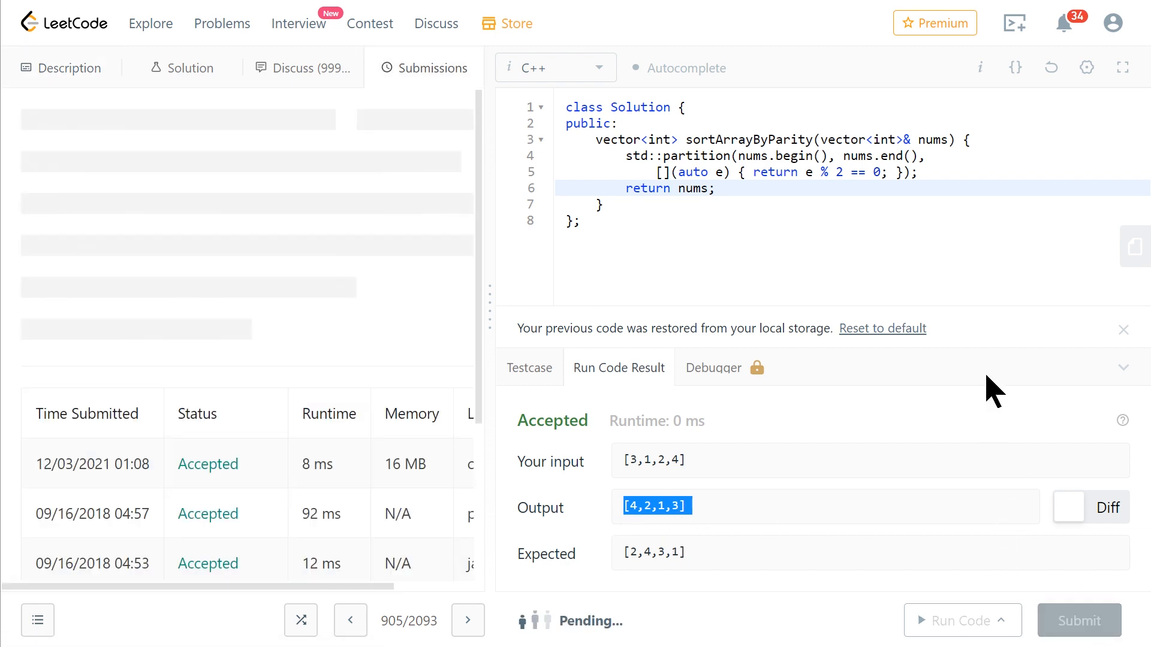
{"action": "left_click", "coordinate": [1079, 637]}
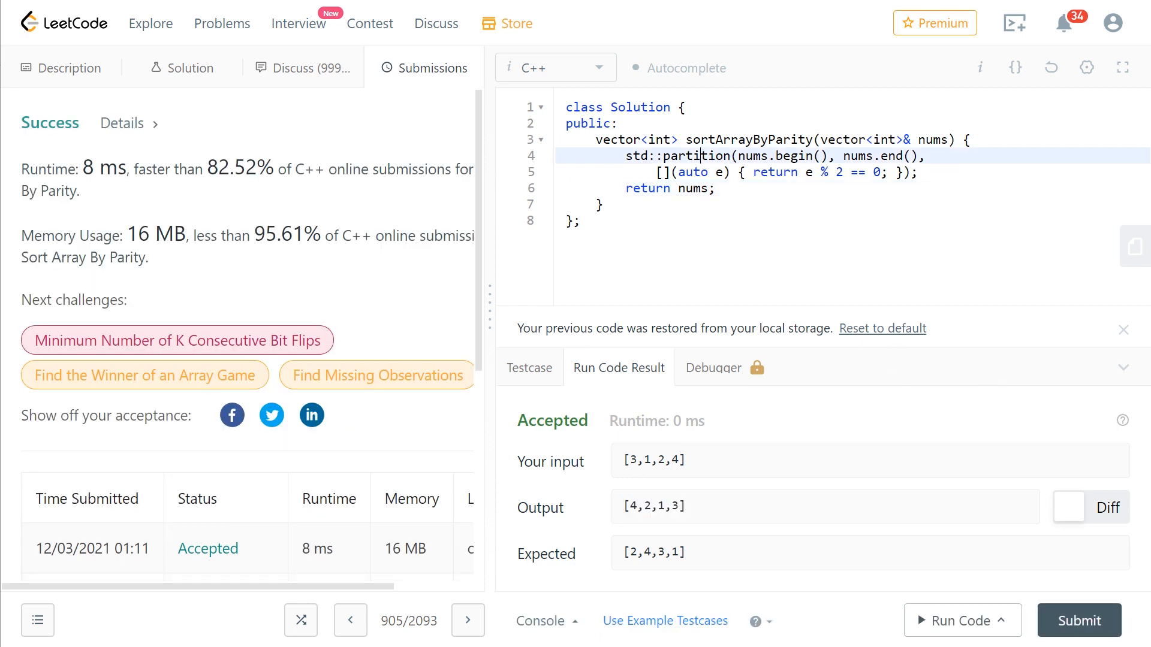
{"action": "double_click", "coordinate": [697, 156]}
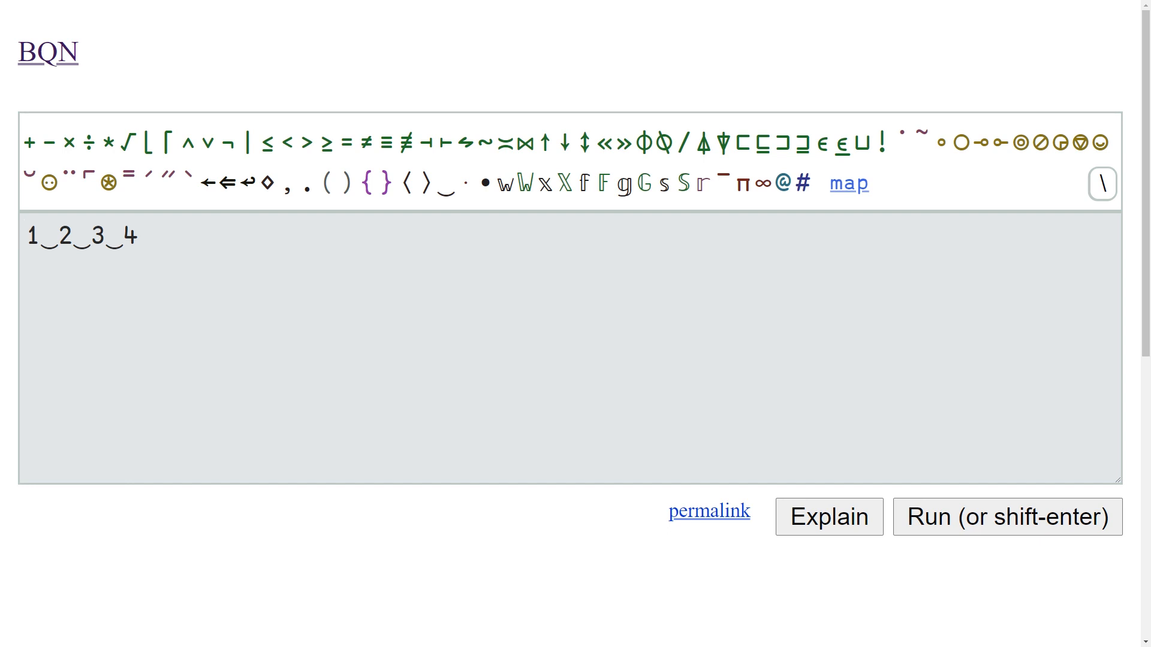
Evaluate 2|1‿2‿3‿4 to get the odd-parity mask ⟨ 1 0 1 0 ⟩
{"action": "type", "text": "2|"}
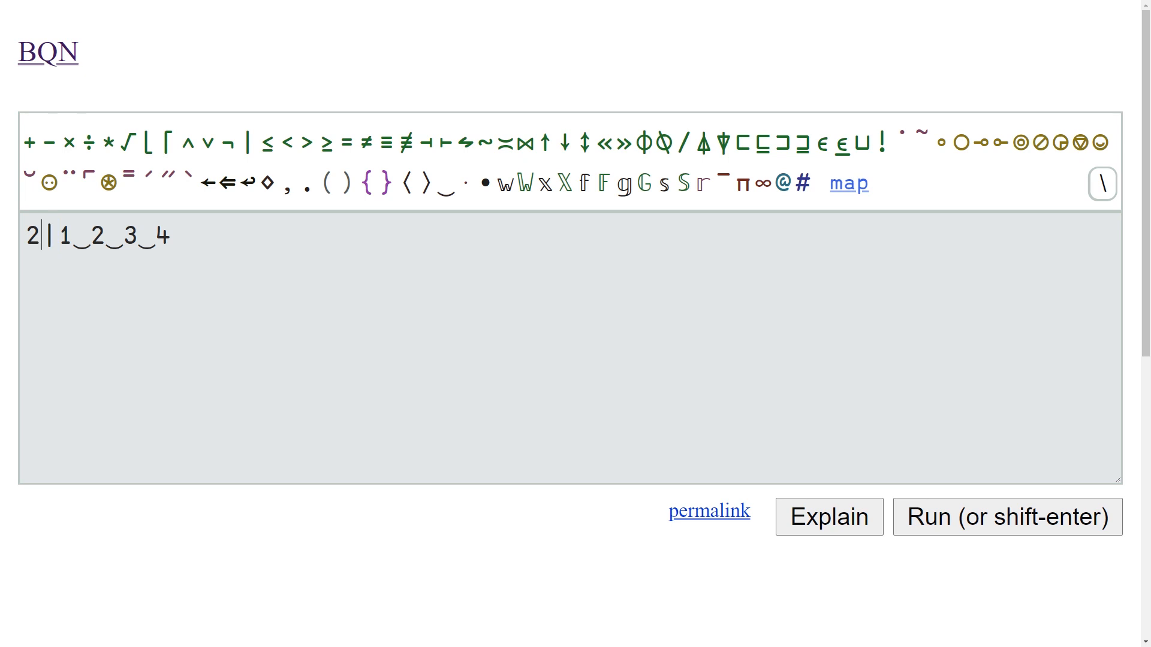
{"action": "double_click", "coordinate": [33, 236]}
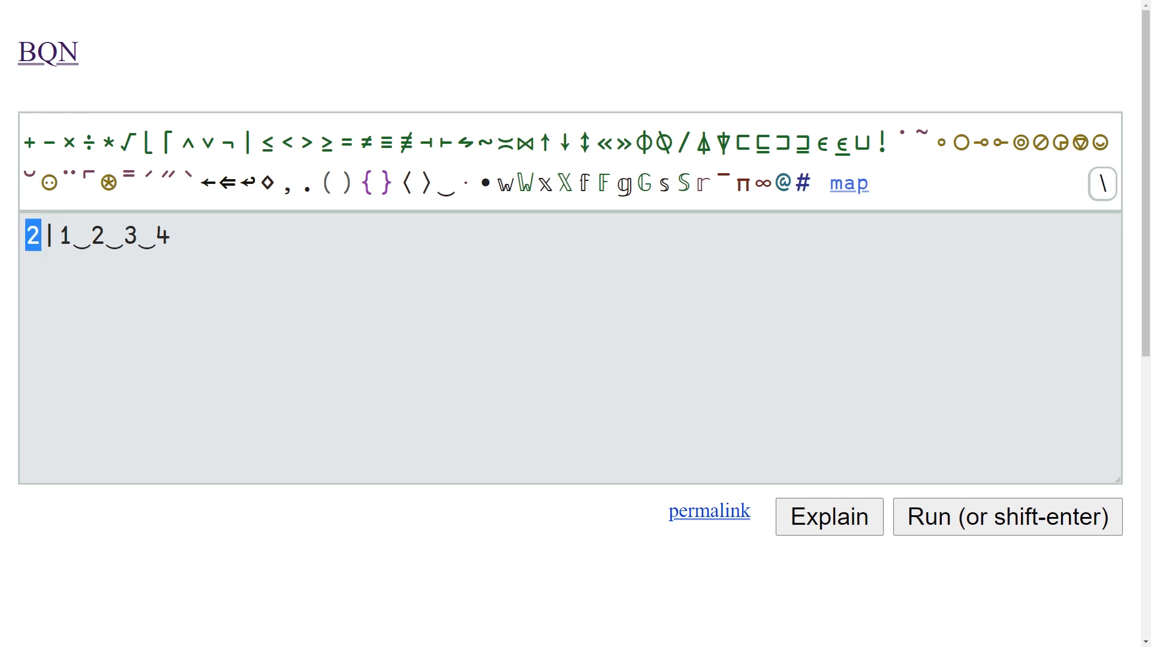
{"action": "left_click", "coordinate": [1008, 517]}
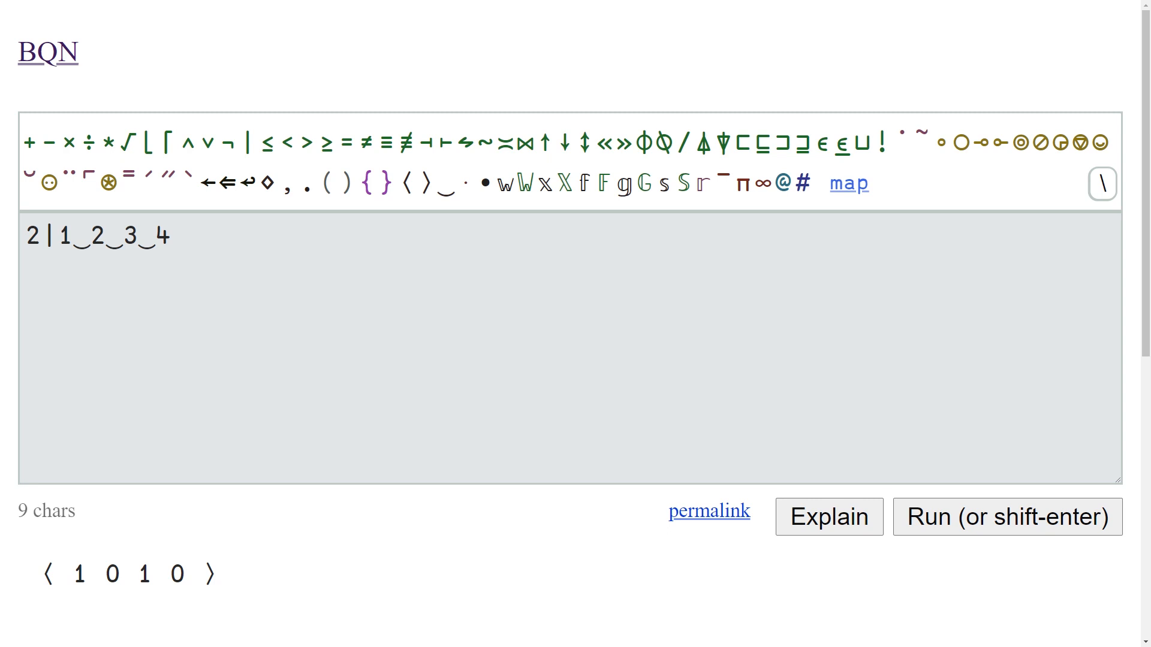
{"action": "double_click", "coordinate": [129, 235]}
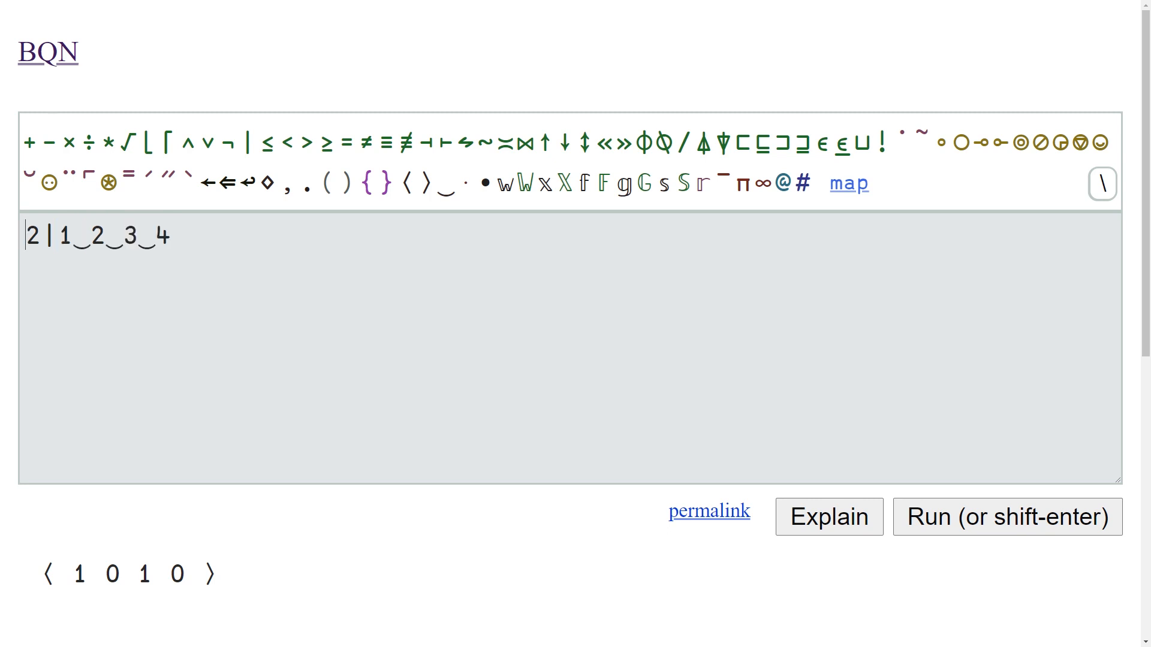
Filter the list with its parity mask, (2|1‿2‿3‿4)/1‿2‿3‿4 giving ⟨ 1 3 ⟩
{"action": "type", "text": "("}
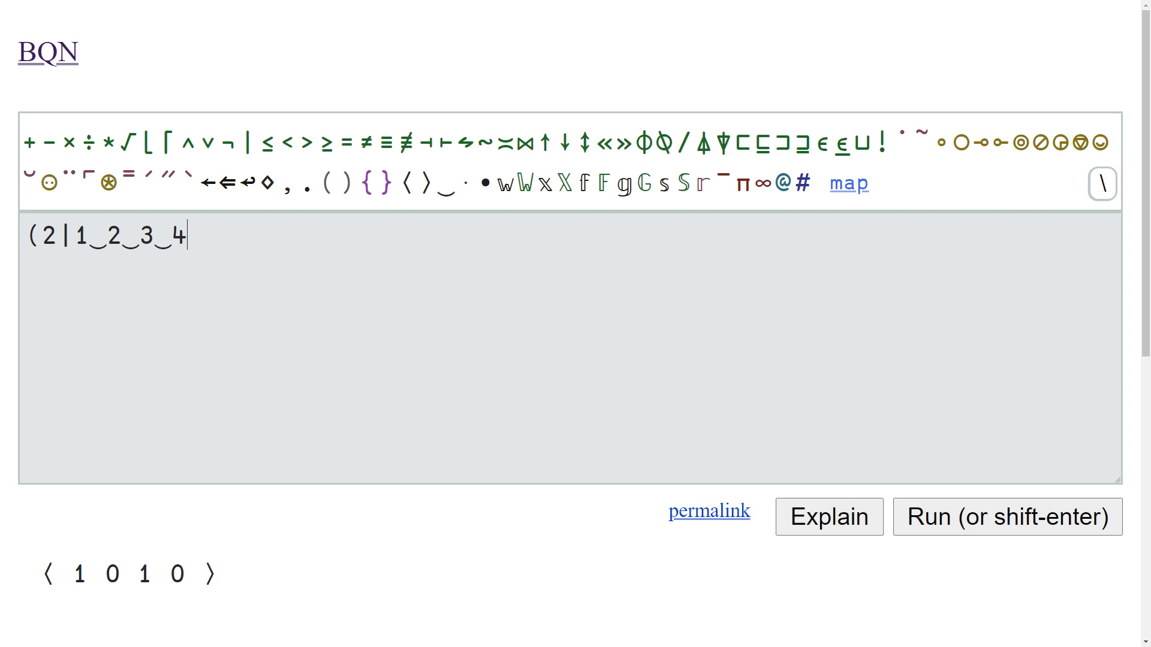
{"action": "type", "text": ")"}
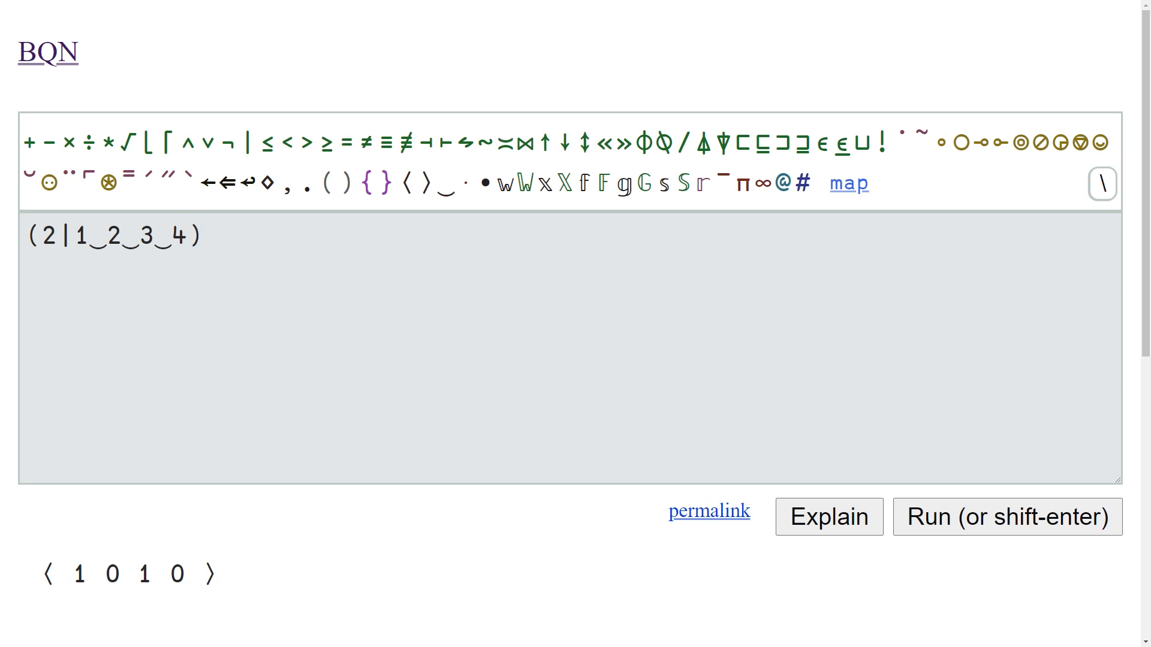
{"action": "type", "text": "/1‿2‿3‿4"}
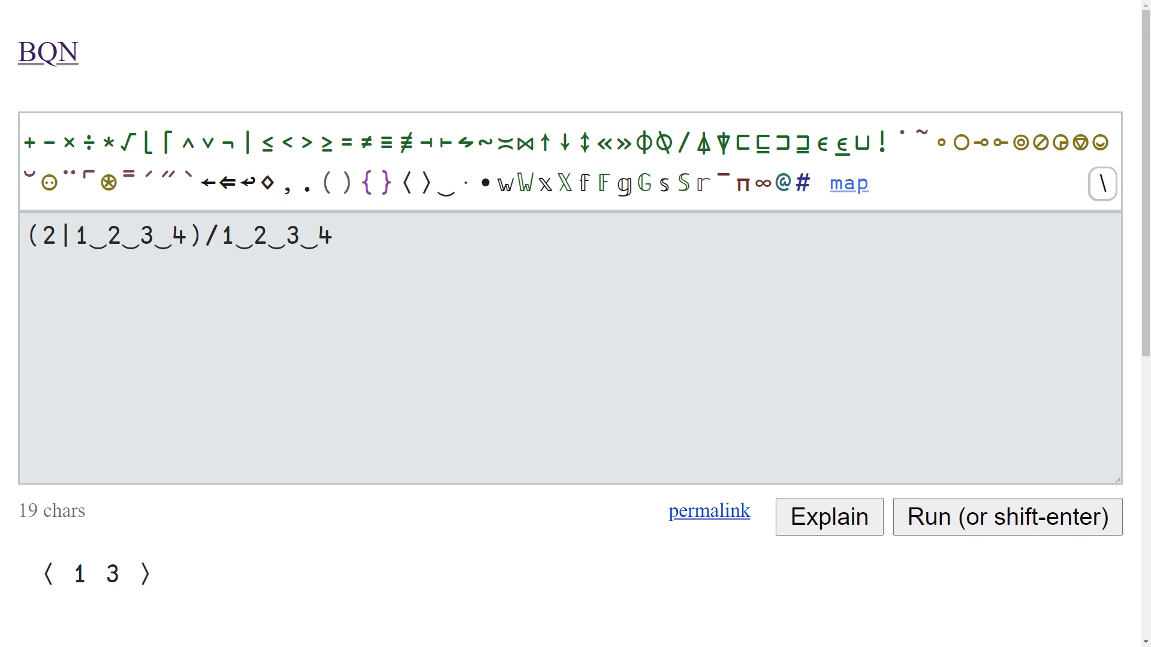
{"action": "left_click", "coordinate": [331, 236]}
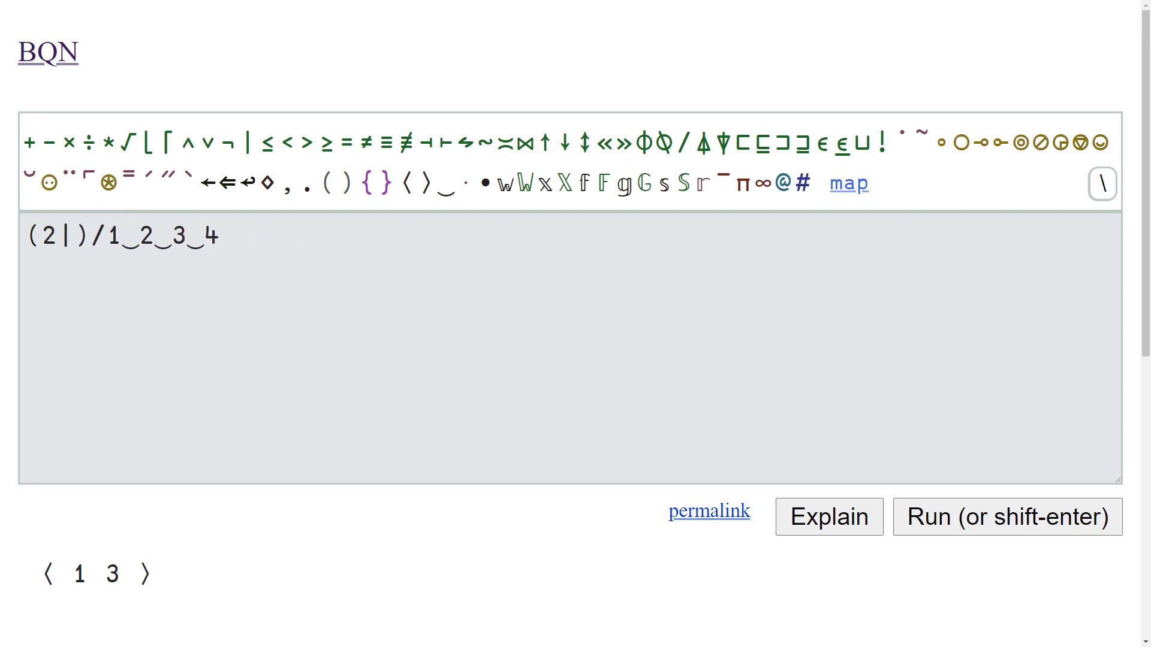
Rewrite the filter as the tacit train (2⊸|/⊢) applied directly to 1‿2‿3‿4
{"action": "left_click", "coordinate": [56, 236]}
{"action": "type", "text": "⊸"}
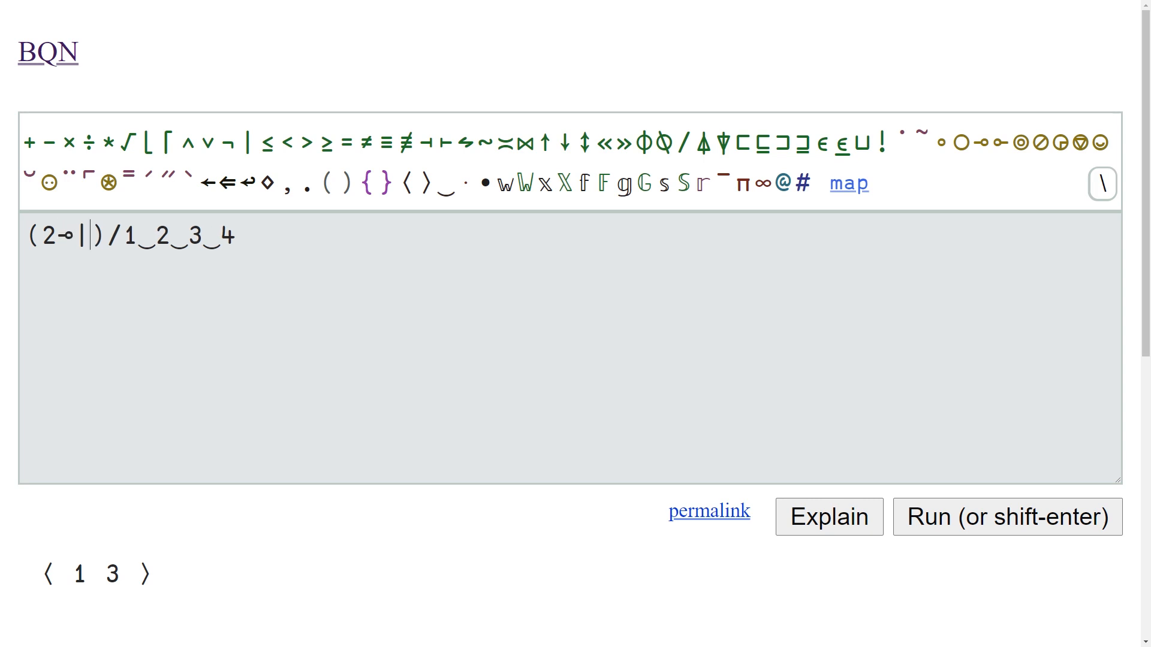
{"action": "type", "text": "/⊢"}
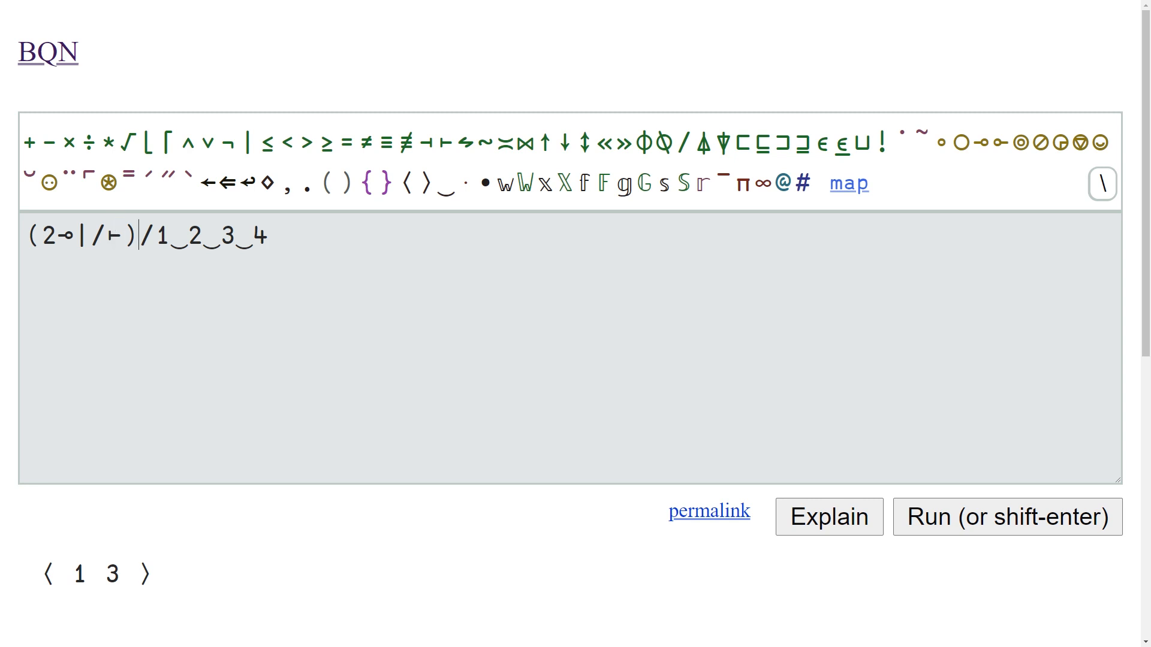
{"action": "key", "text": "Backspace"}
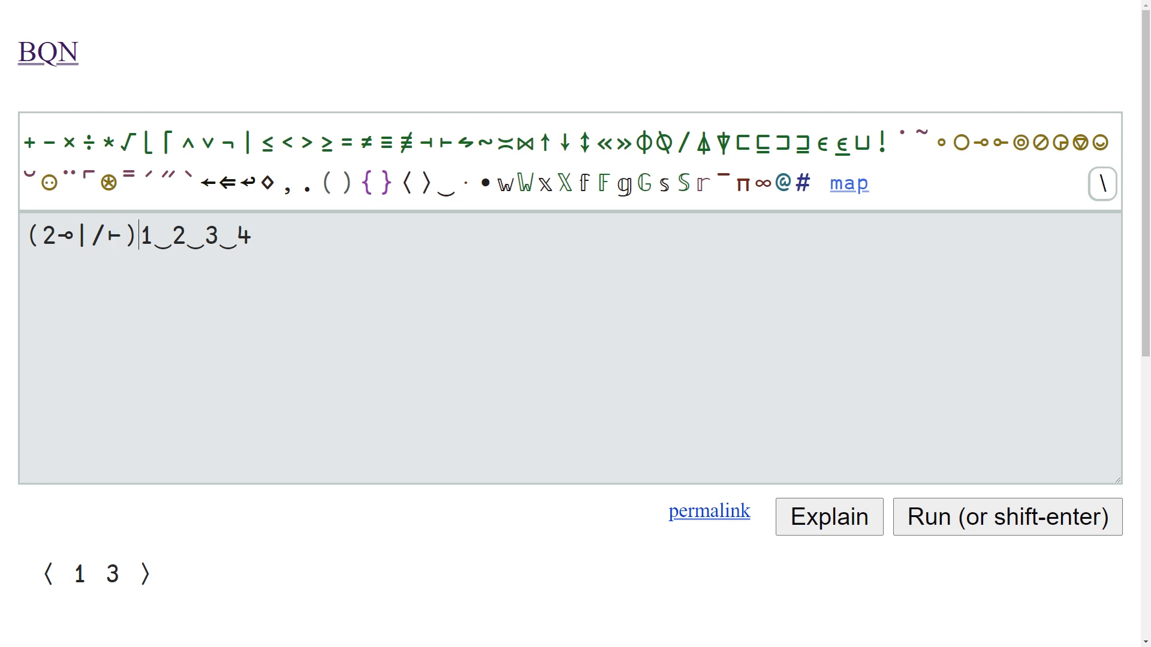
{"action": "double_click", "coordinate": [112, 236]}
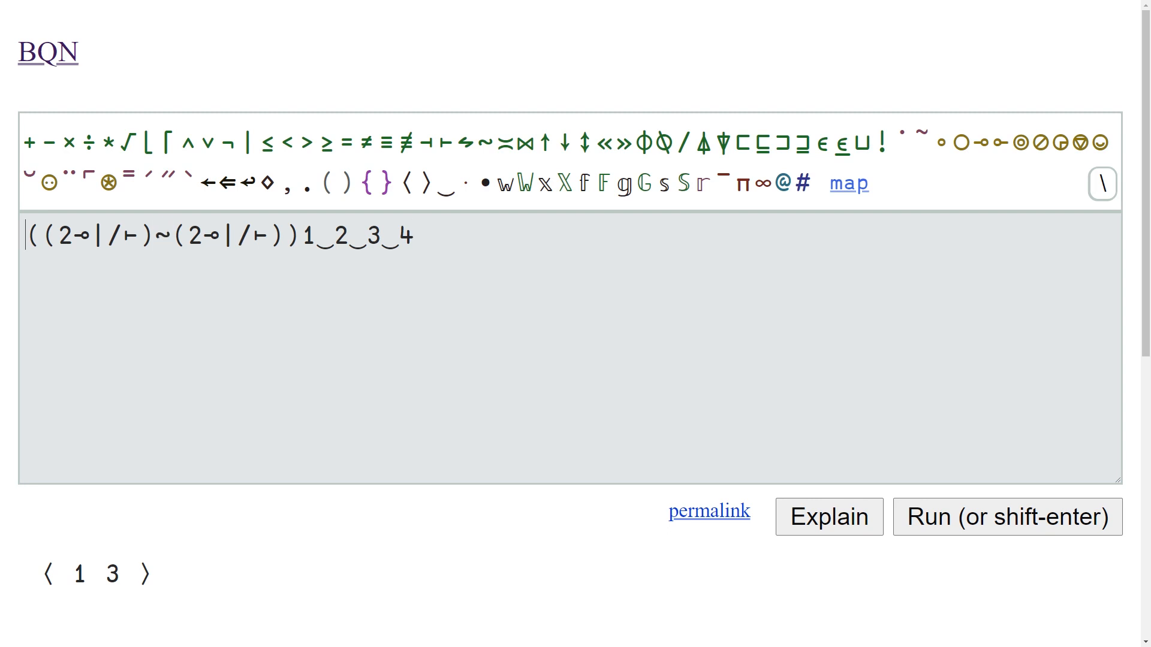
Join two copies of (2⊸|/⊢) and evaluate on 1‿2‿3‿4 to get ⟨ 1 3 1 3 ⟩
{"action": "left_click_drag", "start_coordinate": [40, 236], "coordinate": [155, 236]}
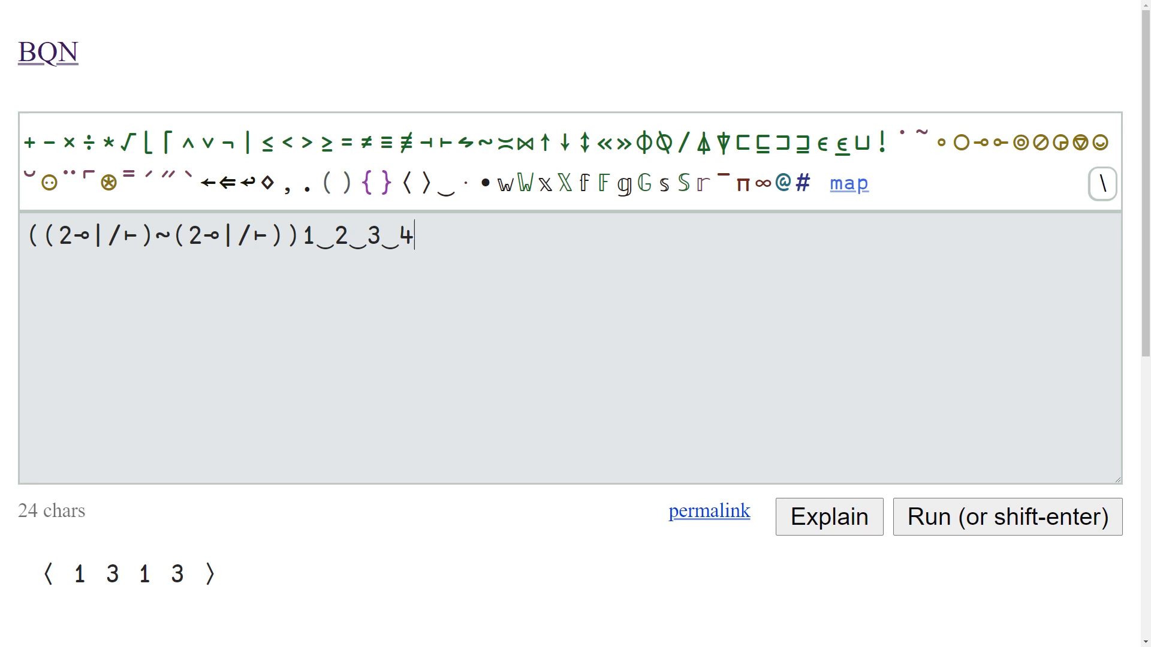
{"action": "left_click", "coordinate": [57, 237]}
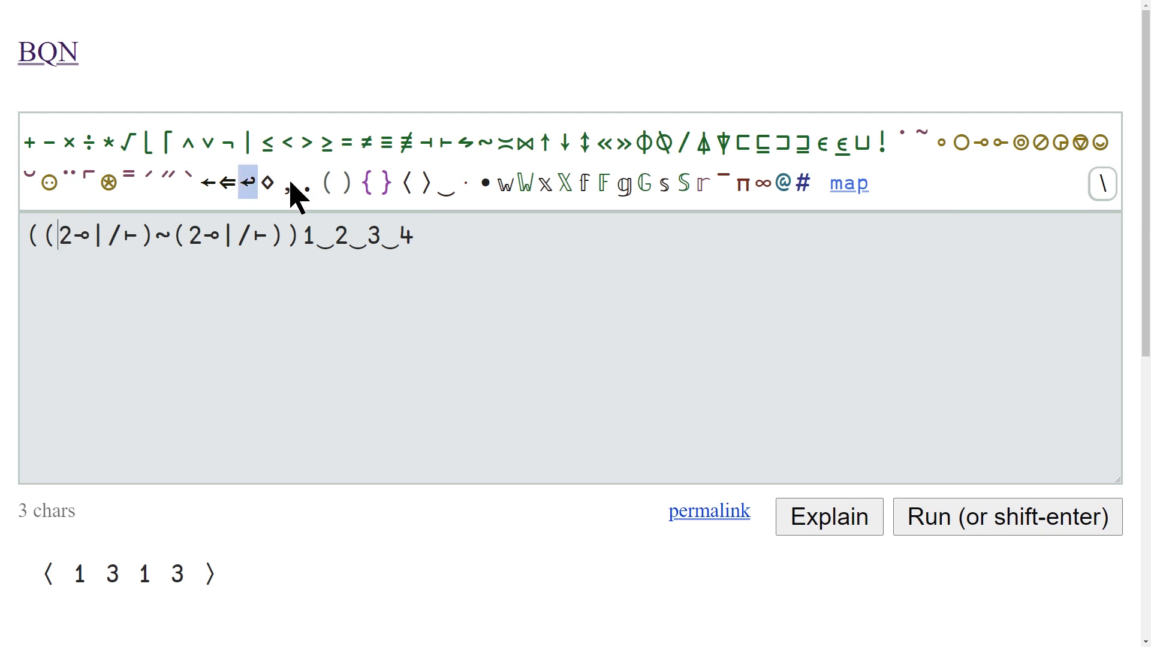
Negate the first parity test with ¬ to get ⟨ 2 4 1 3 ⟩ and move 1‿2‿3‿4 to its own line
{"action": "left_click", "coordinate": [229, 142]}
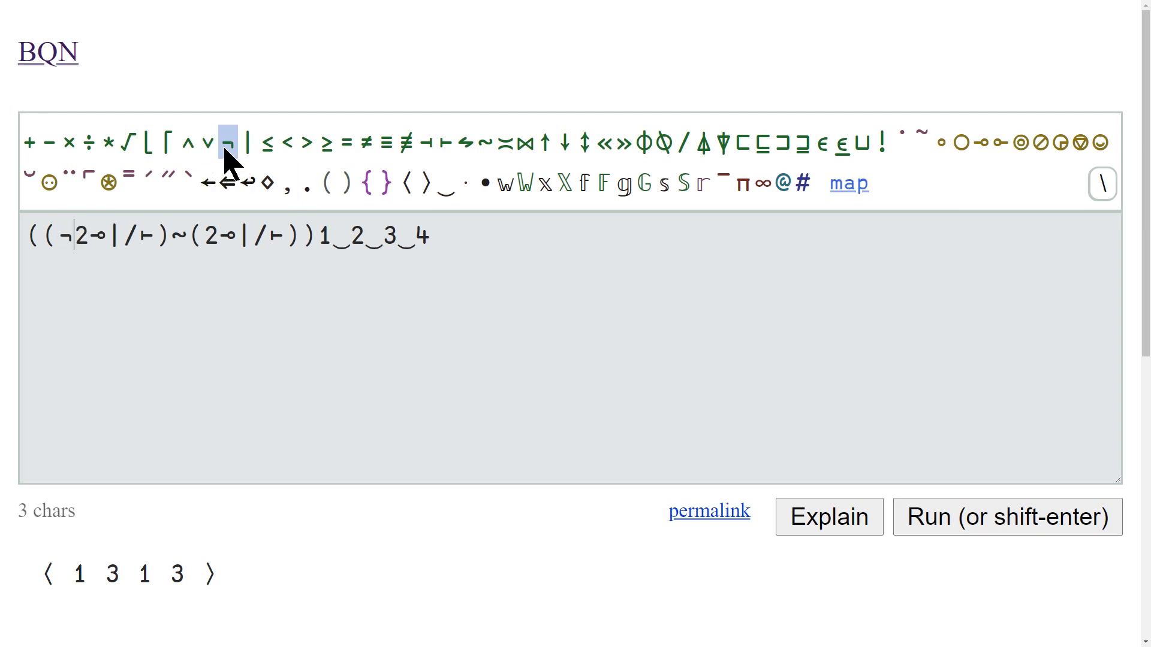
{"action": "mouse_move", "coordinate": [268, 144]}
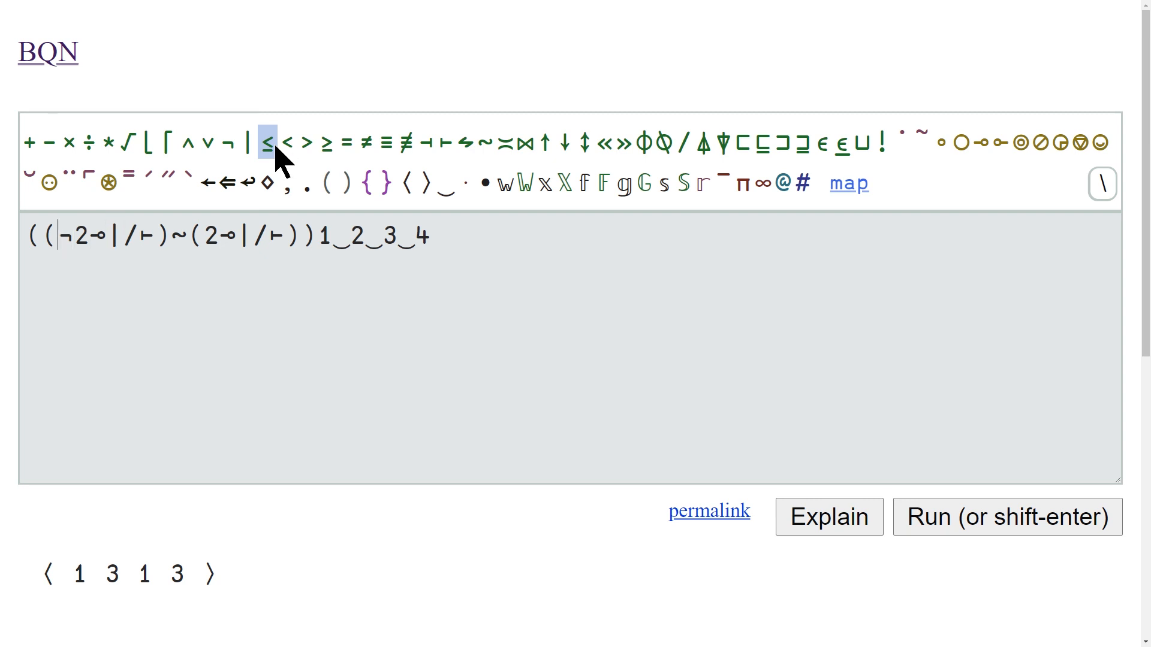
{"action": "type", "text": "("}
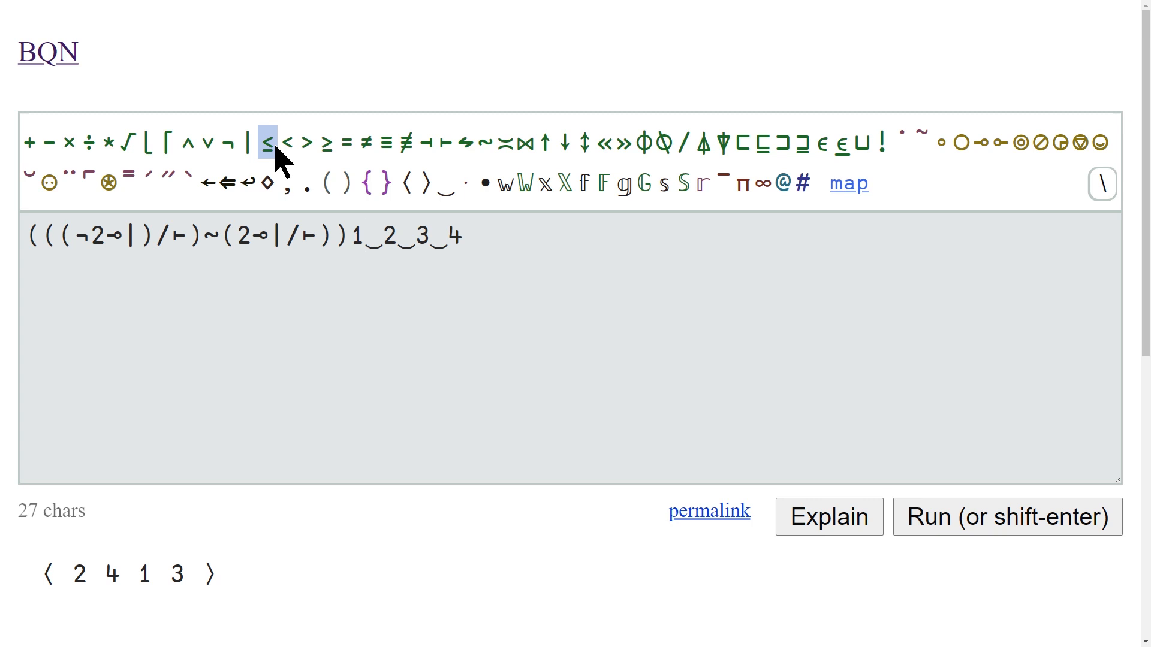
{"action": "key", "text": "Enter"}
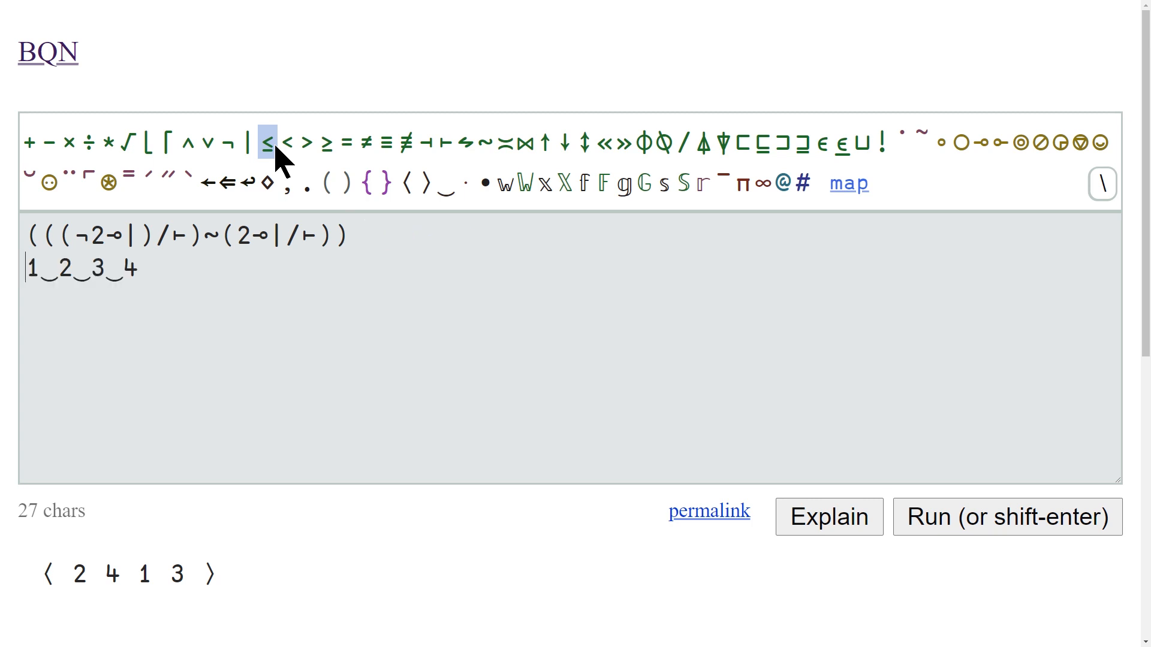
Define SortByParity ← as the train and call SortByParity 1‿2‿3‿4 below it
{"action": "type", "text": "SortByParity"}
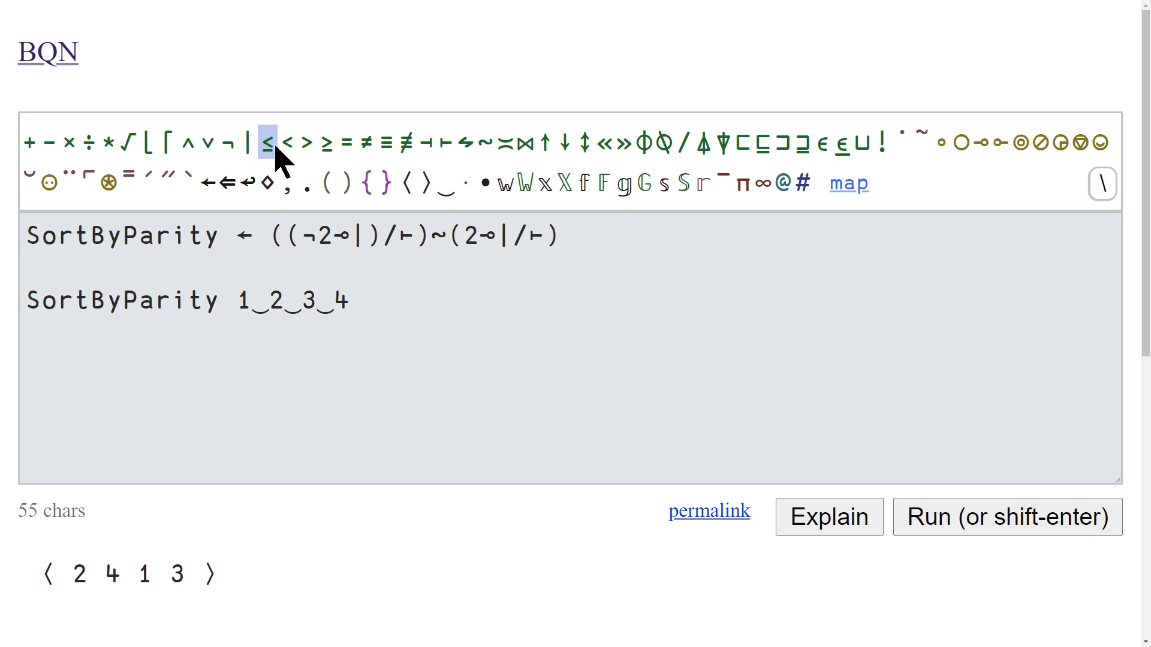
{"action": "left_click_drag", "start_coordinate": [385, 235], "coordinate": [557, 236]}
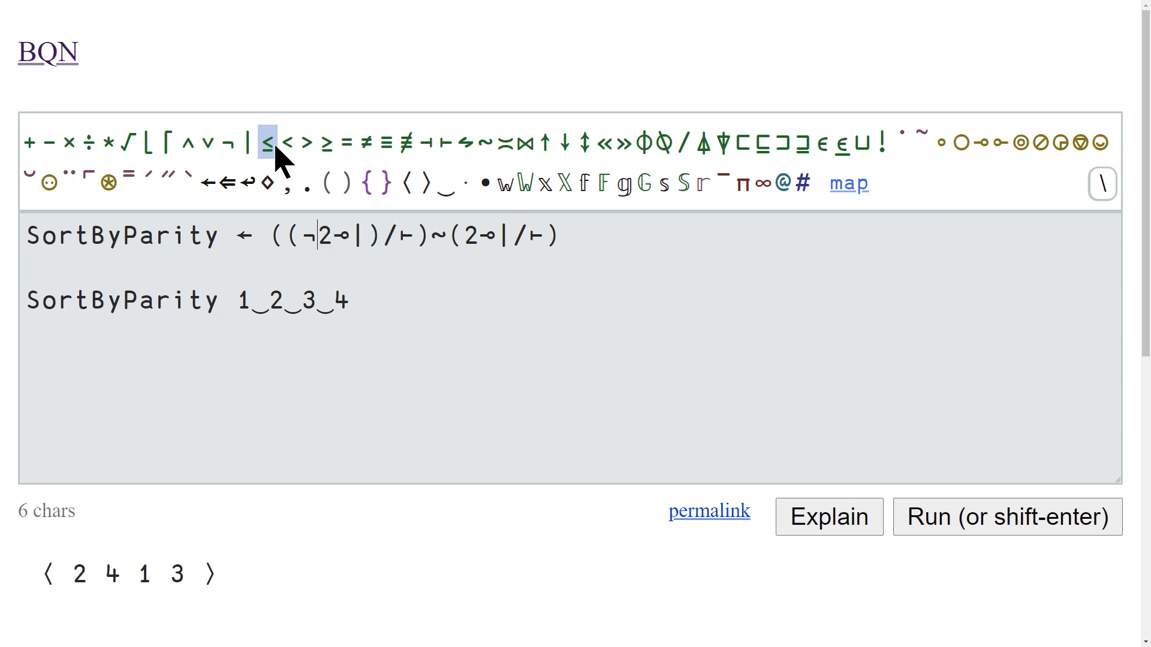
Start restructuring SortByParity as 2⊸| applied once with nested parentheses for two joined halves
{"action": "type", "text": "1 0 1 0"}
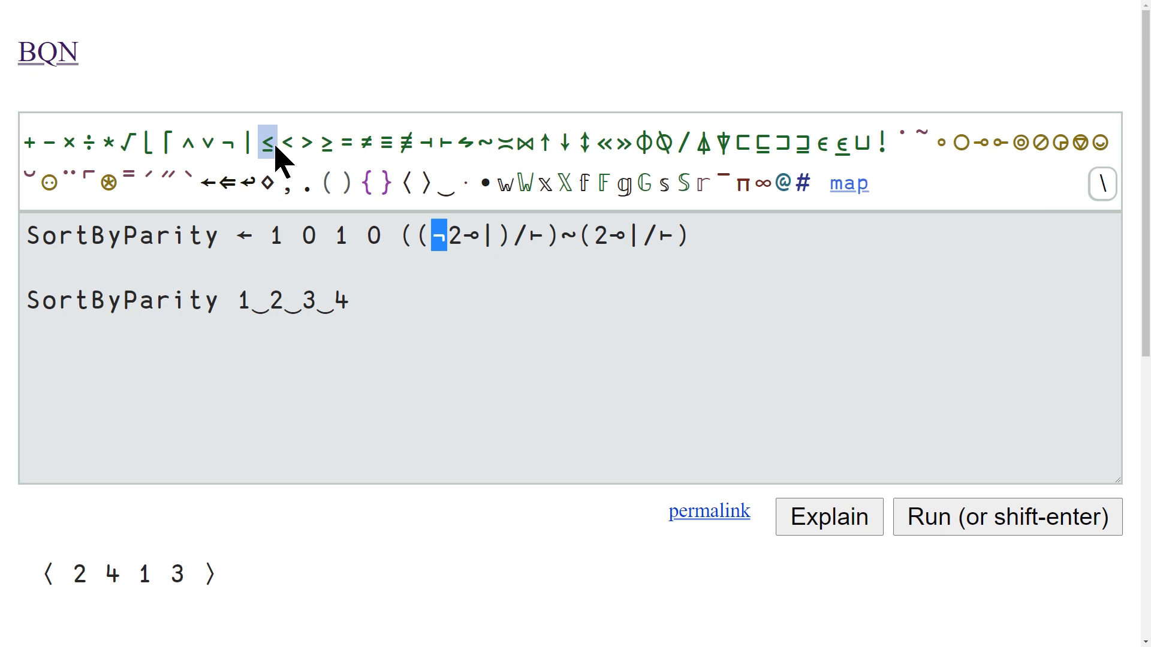
{"action": "type", "text": "¬"}
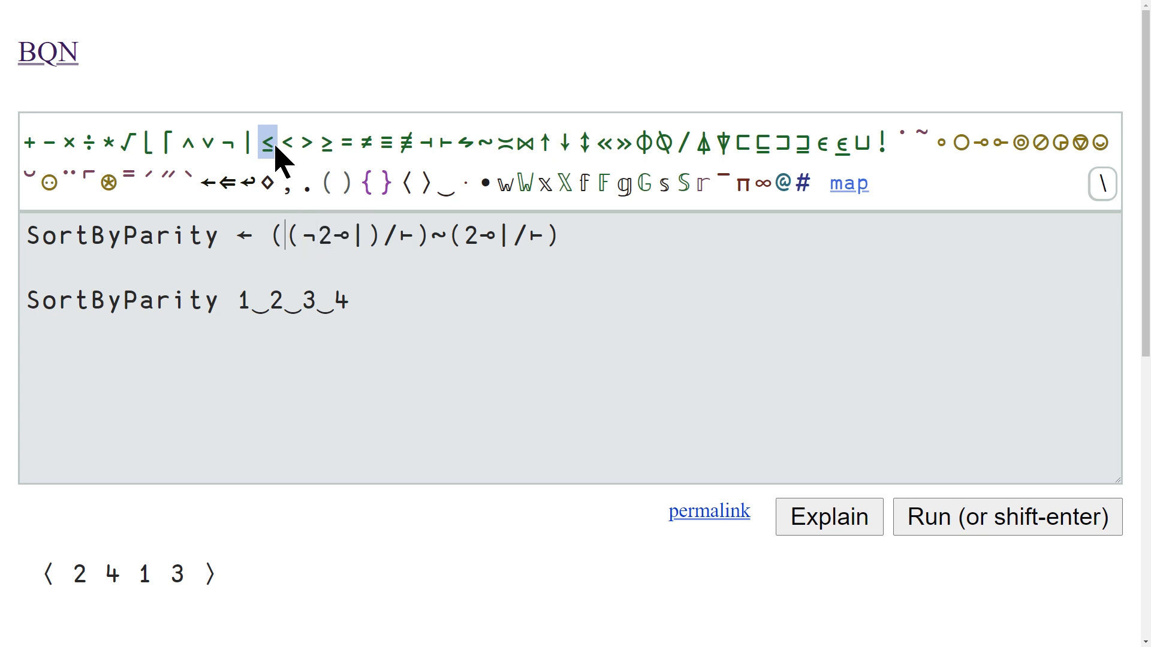
{"action": "type", "text": "2∘"}
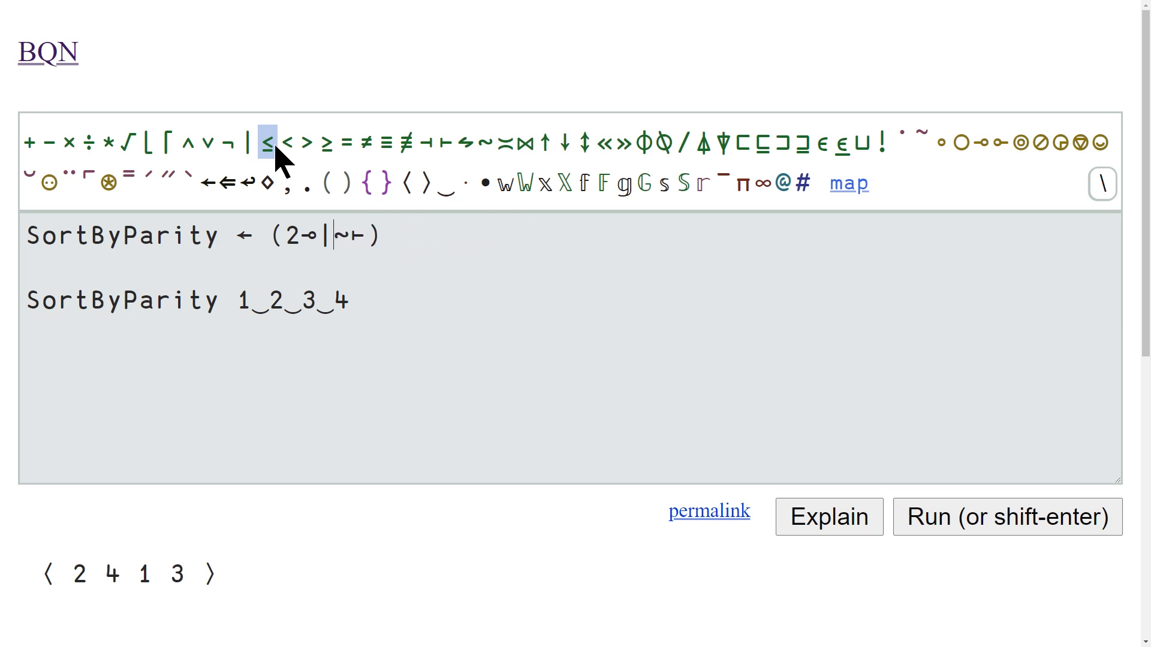
{"action": "type", "text": "()"}
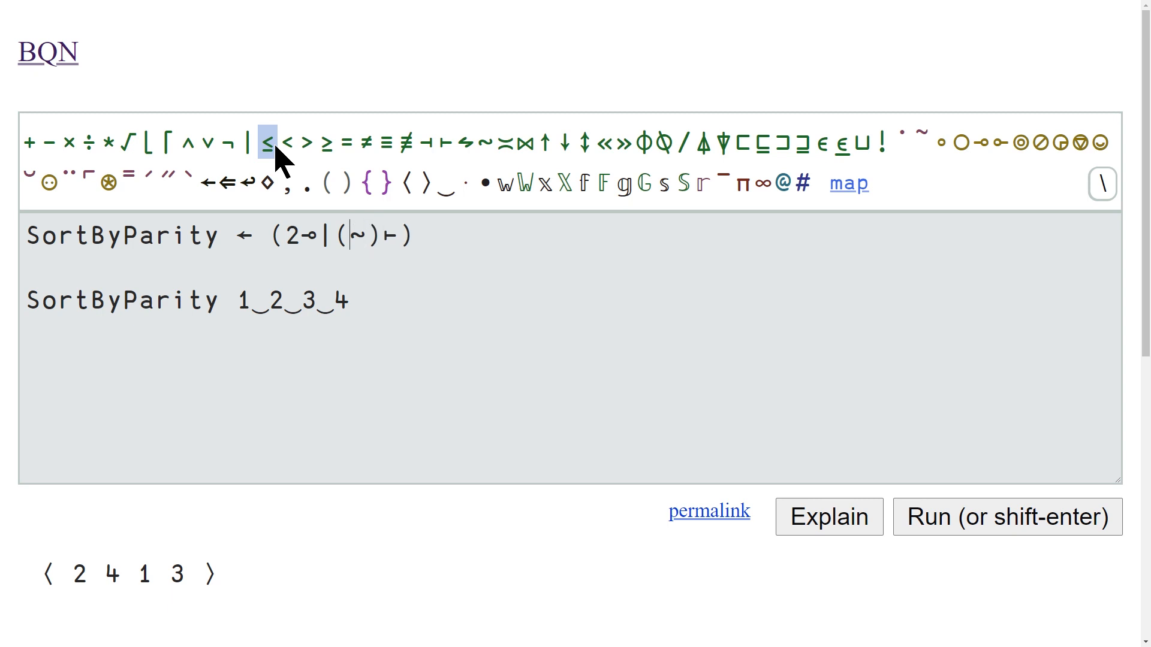
{"action": "type", "text": "()"}
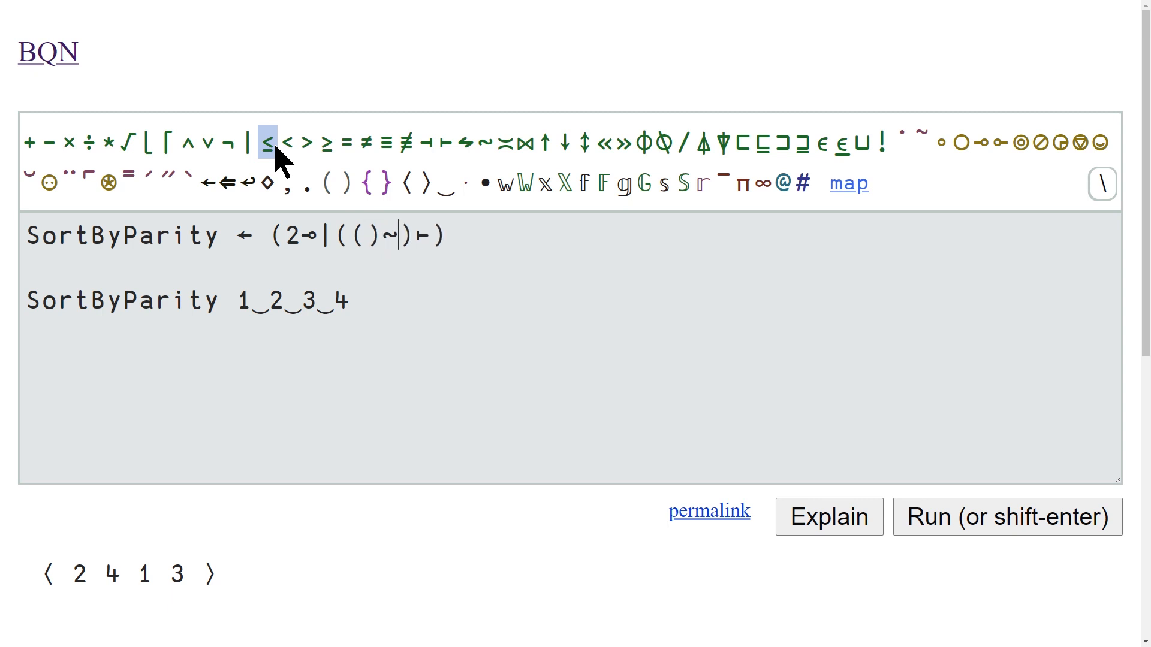
{"action": "type", "text": "()"}
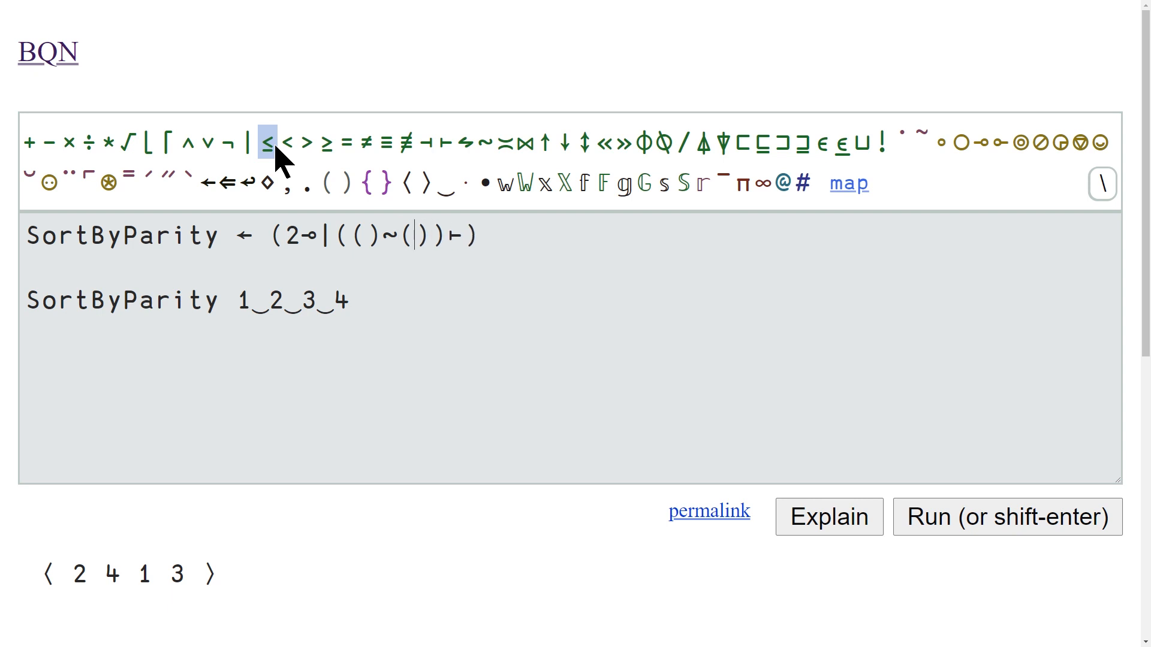
Fill both joined halves with mask-filter trains so the definition reads (2⊸|((¬/⊢)∾(¬/⊢))⊢)
{"action": "type", "text": "/⊢"}
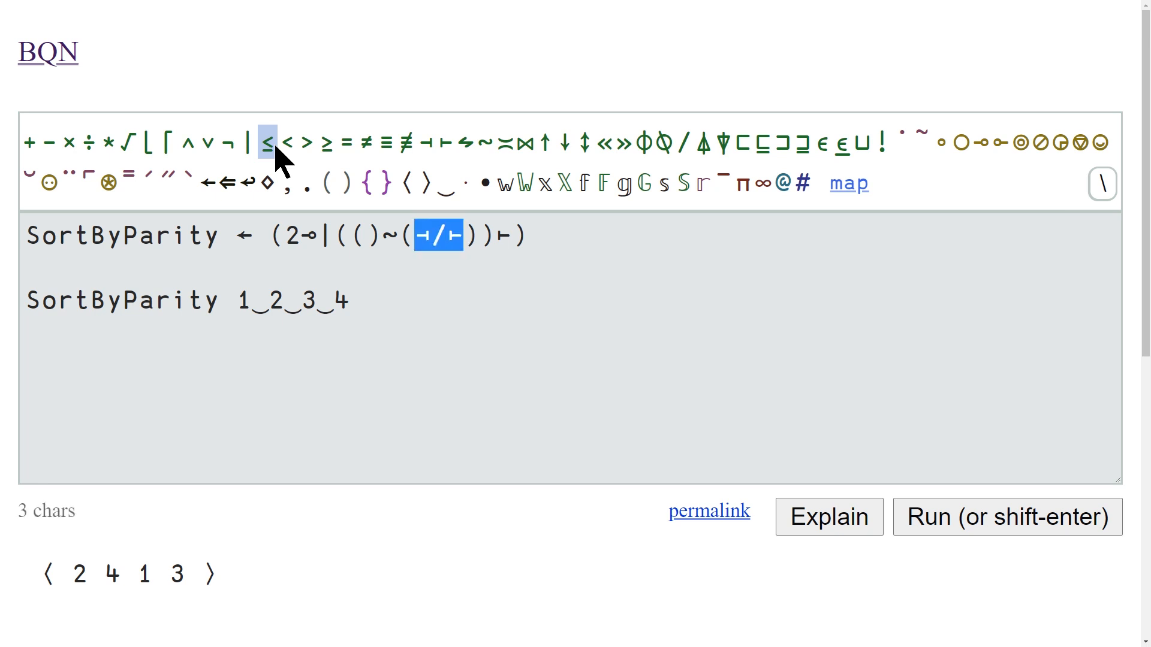
{"action": "type", "text": "¬/⊢"}
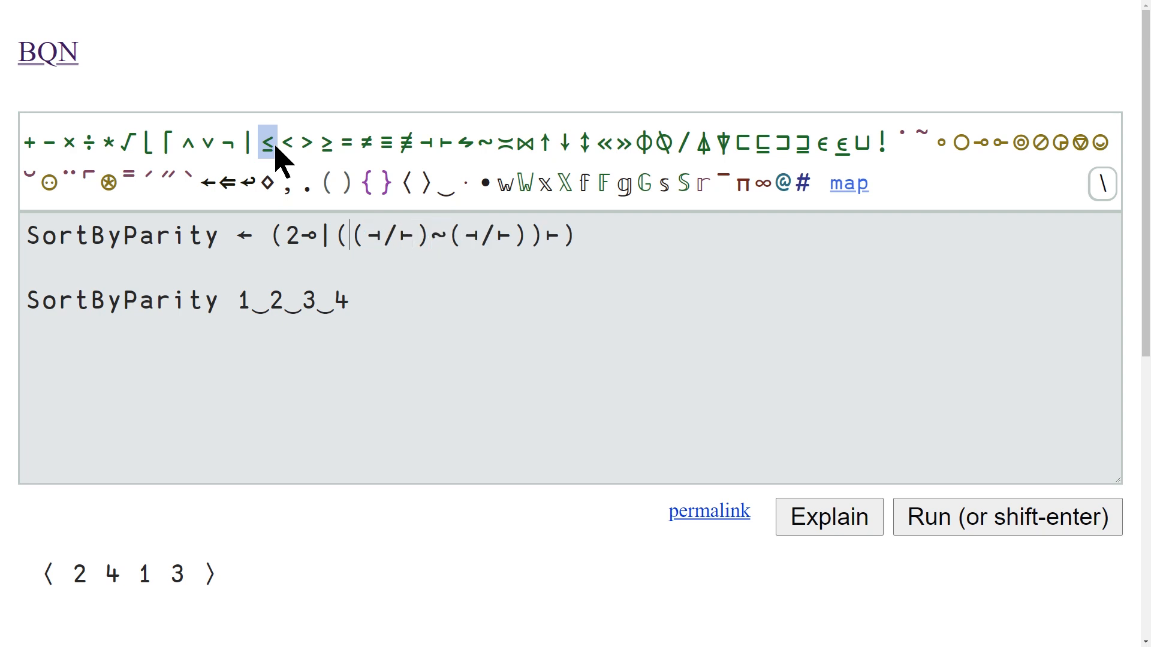
{"action": "left_click_drag", "start_coordinate": [455, 236], "coordinate": [514, 236]}
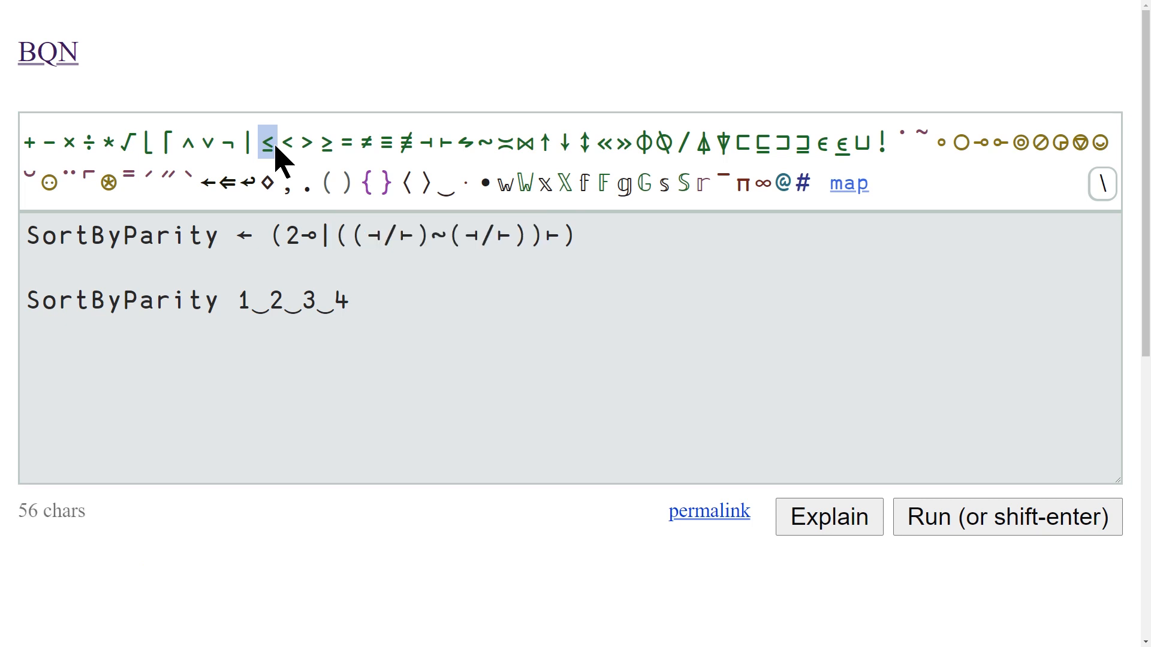
Make SortByParity read 2⊸|((¬∘⊣/⊢)∾(⊣/⊢))⊢ and run it to get ⟨ 2 4 1 3 ⟩ again
{"action": "left_click", "coordinate": [1008, 517]}
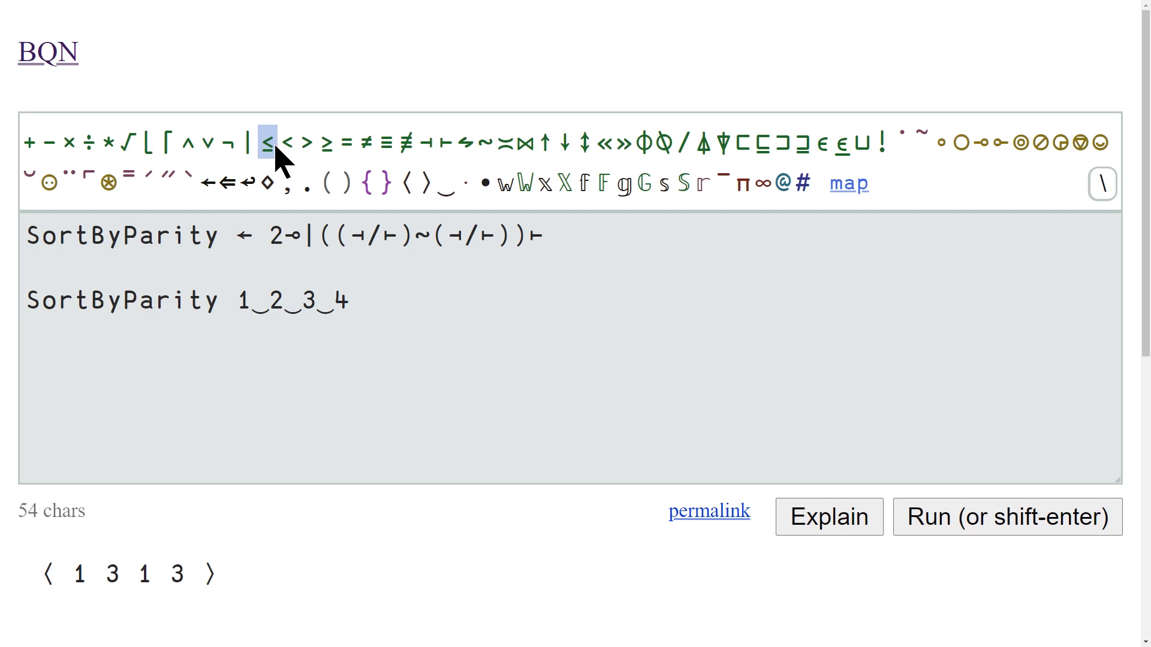
{"action": "left_click", "coordinate": [231, 143]}
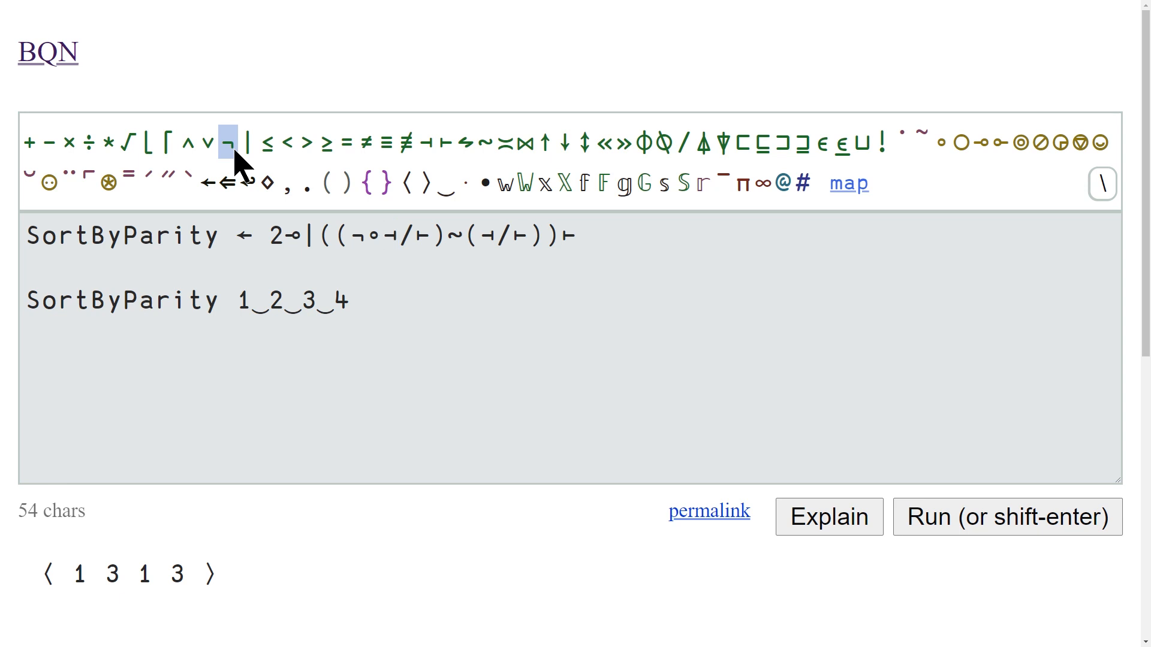
{"action": "left_click", "coordinate": [1007, 517]}
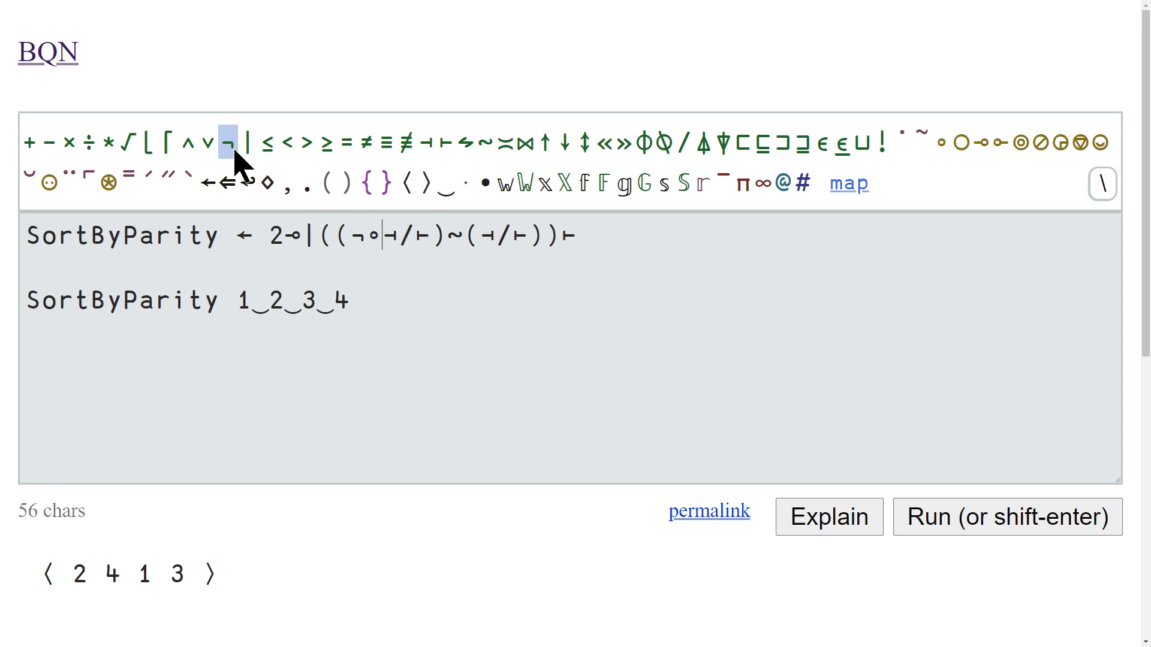
Remove the duplicated (⊣/⊢) filter branch, leaving /∾(¬∘⊣/⊢) in the middle of SortByParity
{"action": "double_click", "coordinate": [500, 235]}
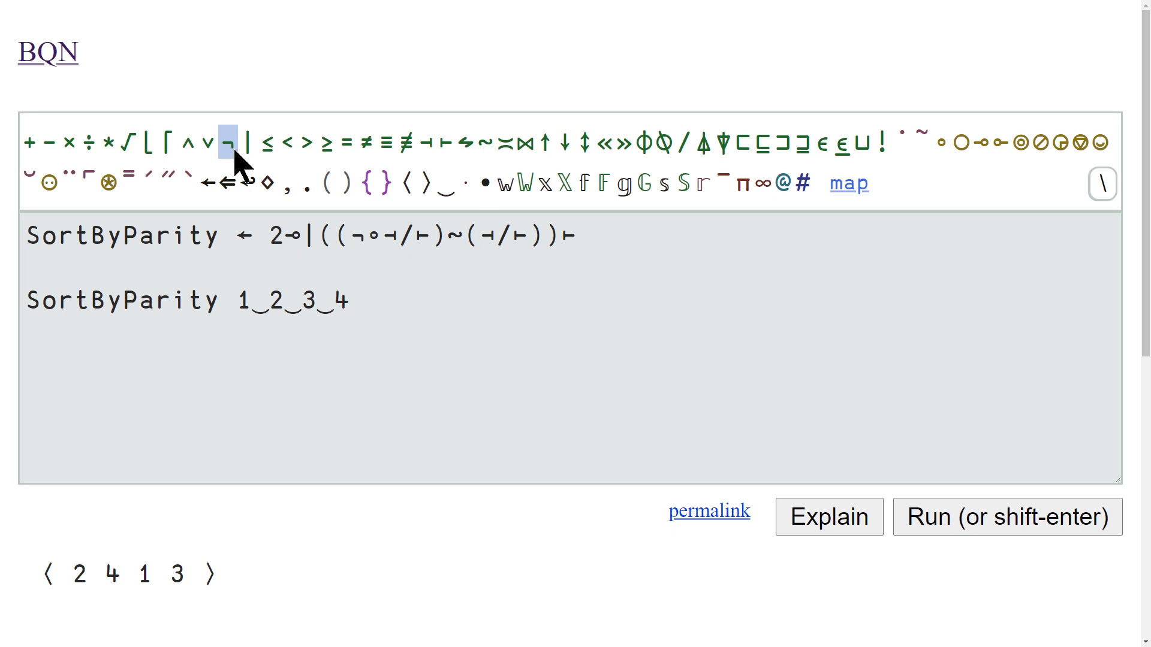
{"action": "left_click", "coordinate": [497, 235]}
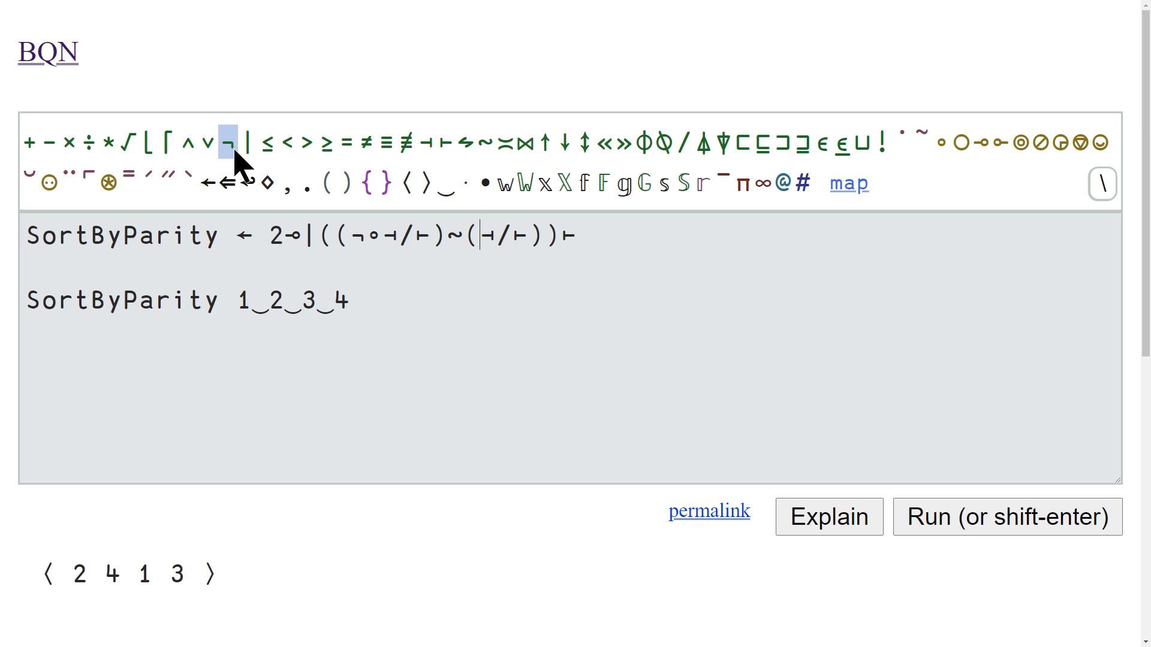
{"action": "key", "text": "Backspace"}
{"action": "type", "text": "/~"}
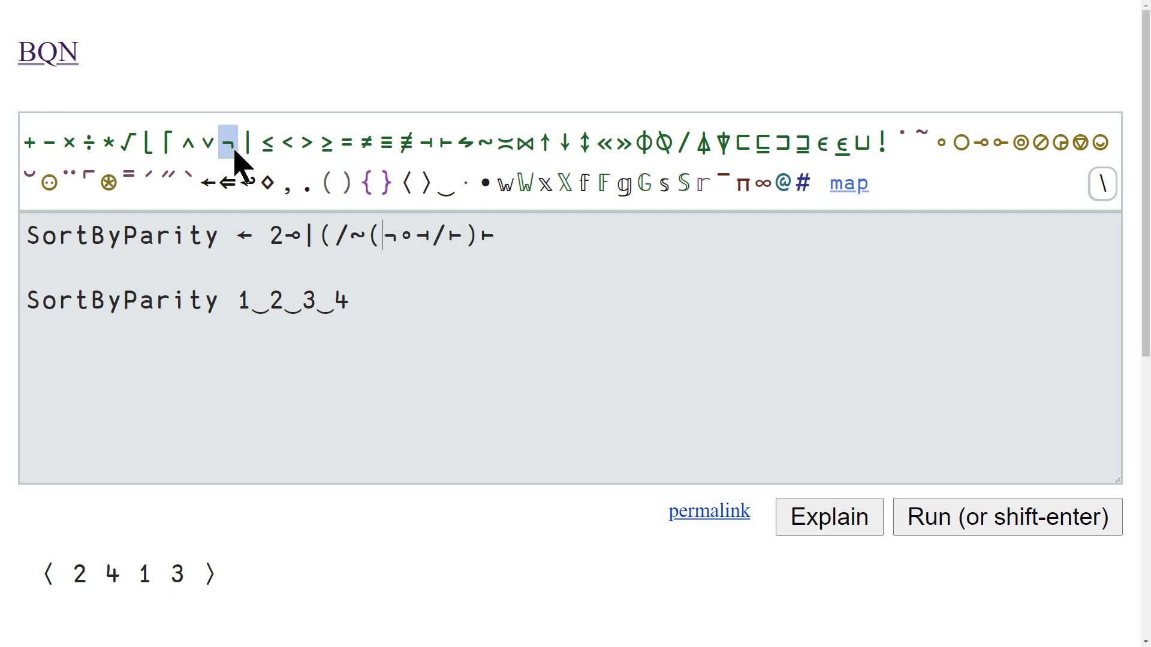
Drop the stray parenthesis and add a swap ˜ after the join so 1‿2‿3‿4 returns ⟨ 2 4 1 3 ⟩
{"action": "key", "text": "Backspace"}
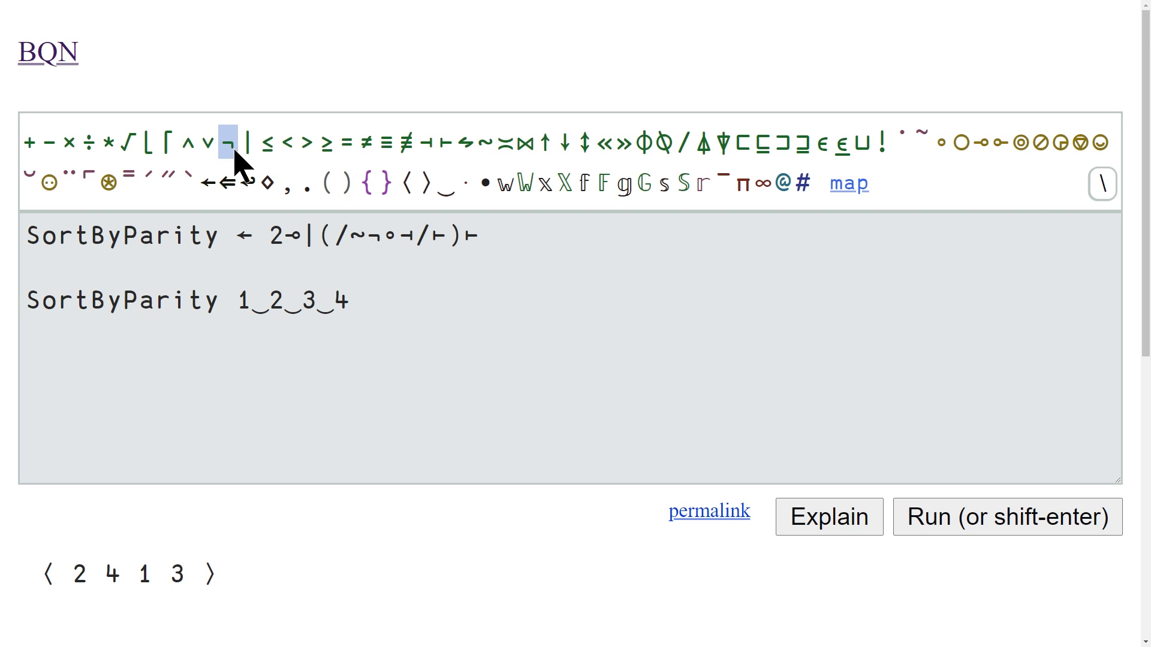
{"action": "left_click", "coordinate": [1007, 517]}
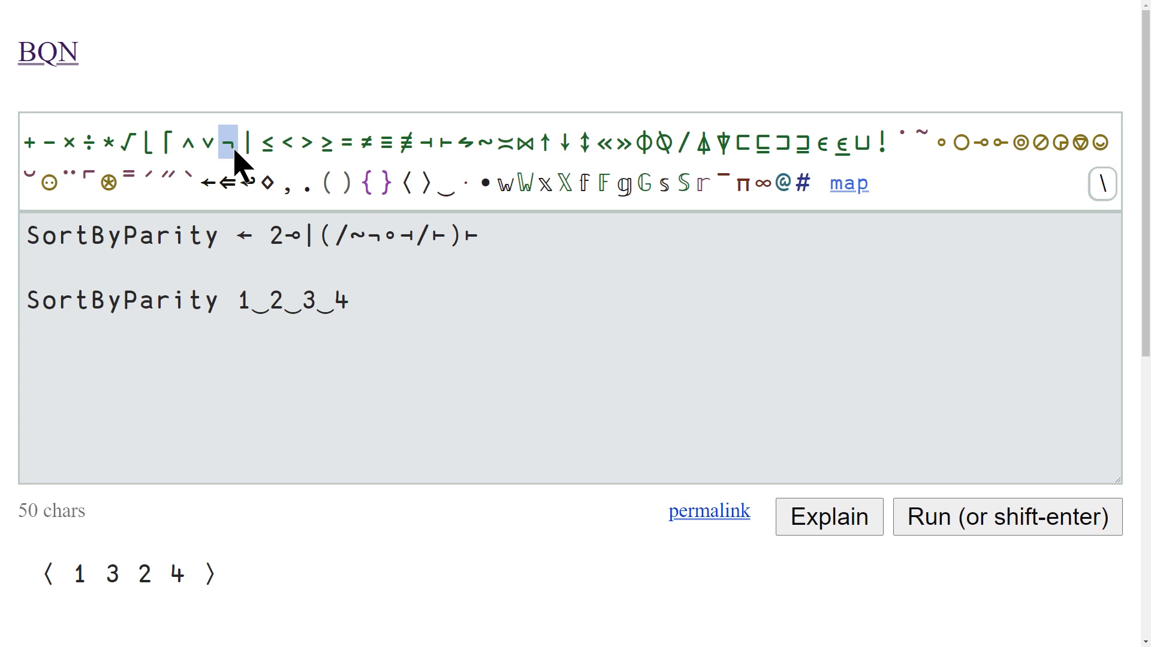
{"action": "type", "text": "˜"}
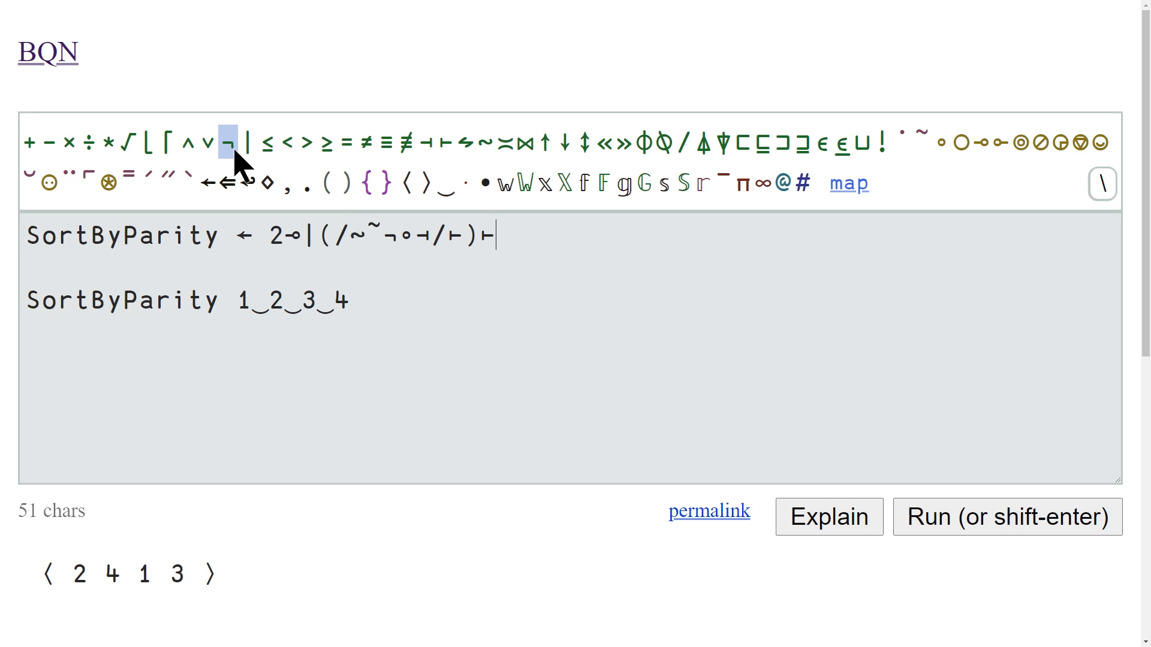
{"action": "left_click_drag", "start_coordinate": [382, 236], "coordinate": [496, 236]}
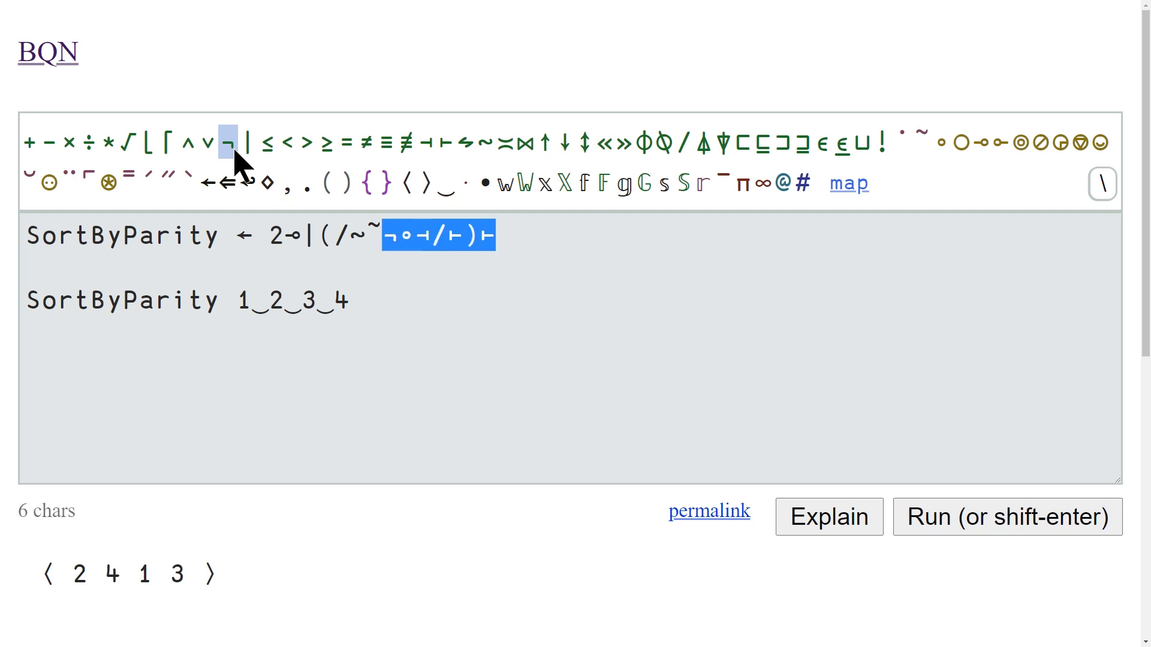